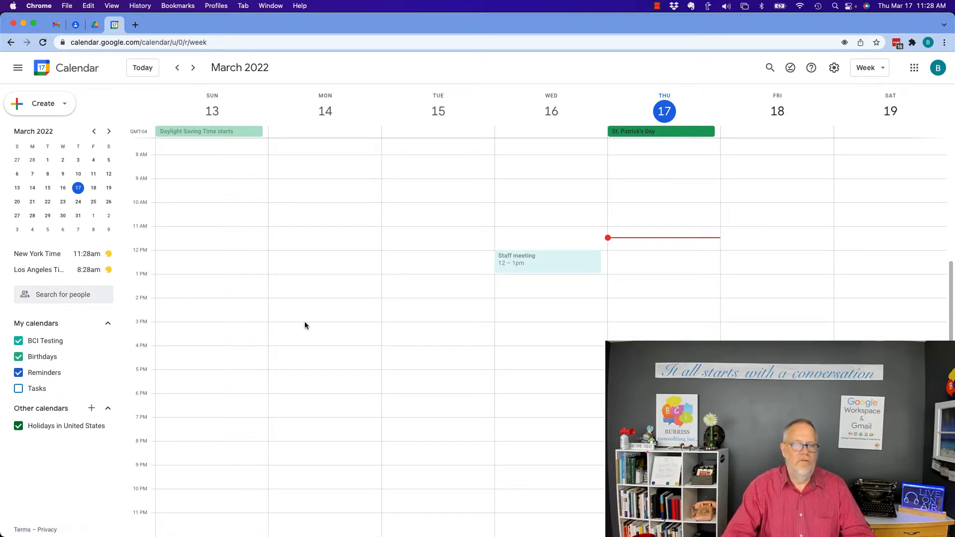
mouse_move(182, 322)
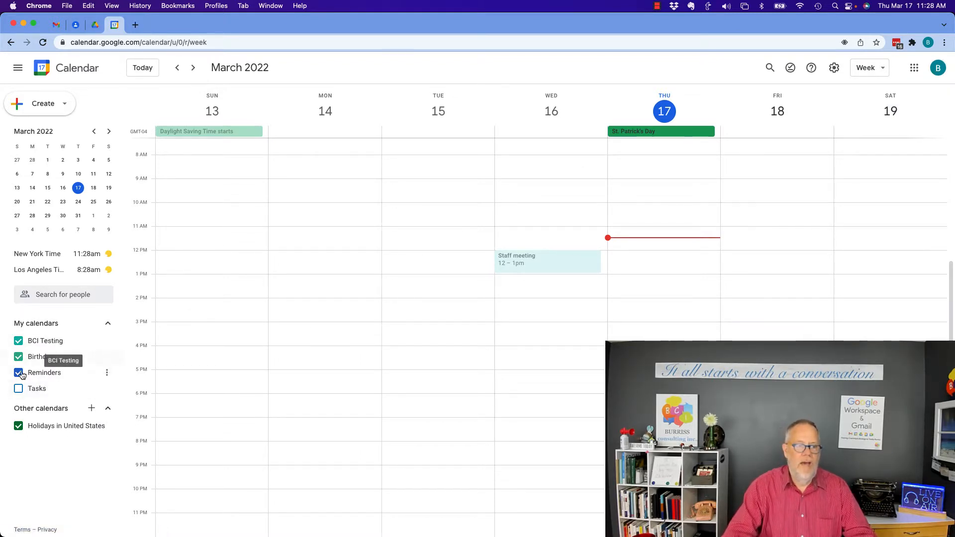
mouse_move(42, 356)
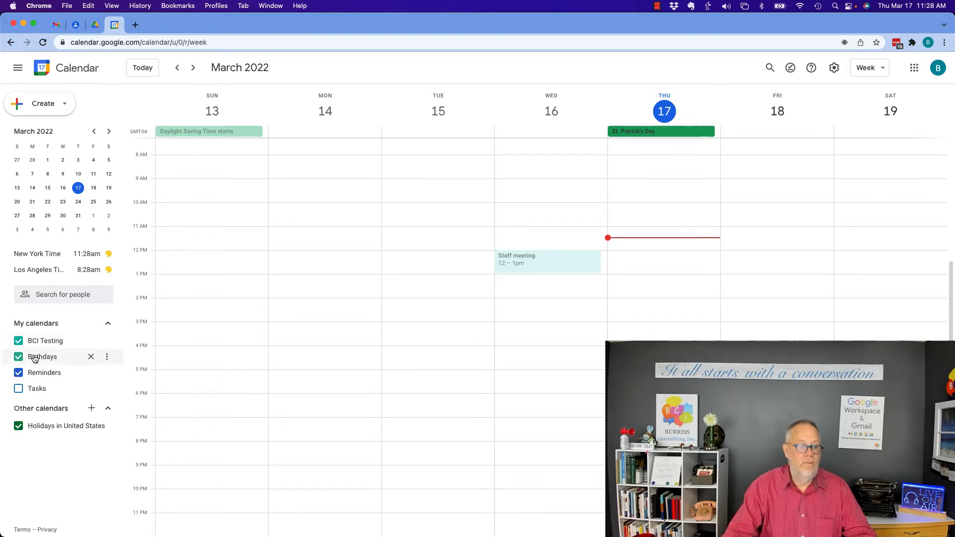
mouse_move(43, 356)
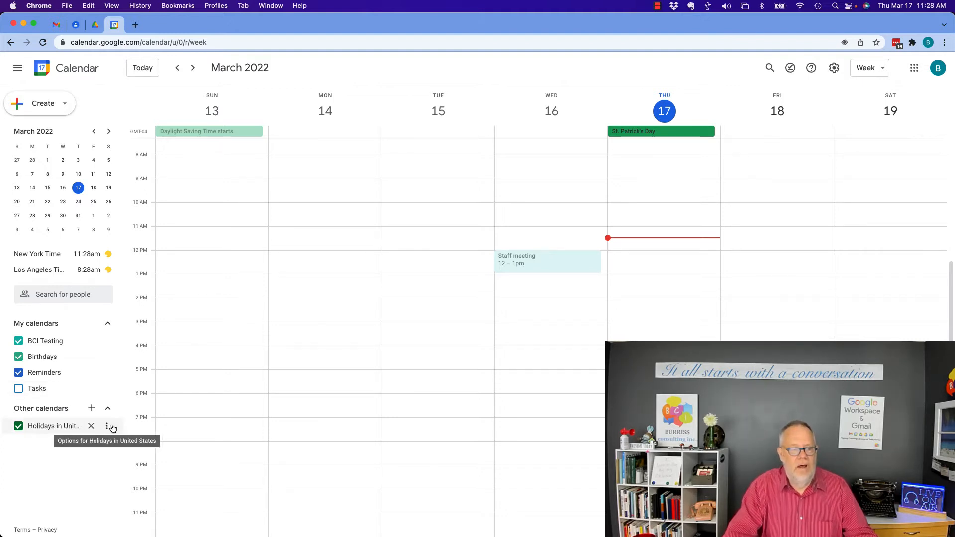
Open the Holidays in United States calendar's settings and review its general settings
left_click(107, 426)
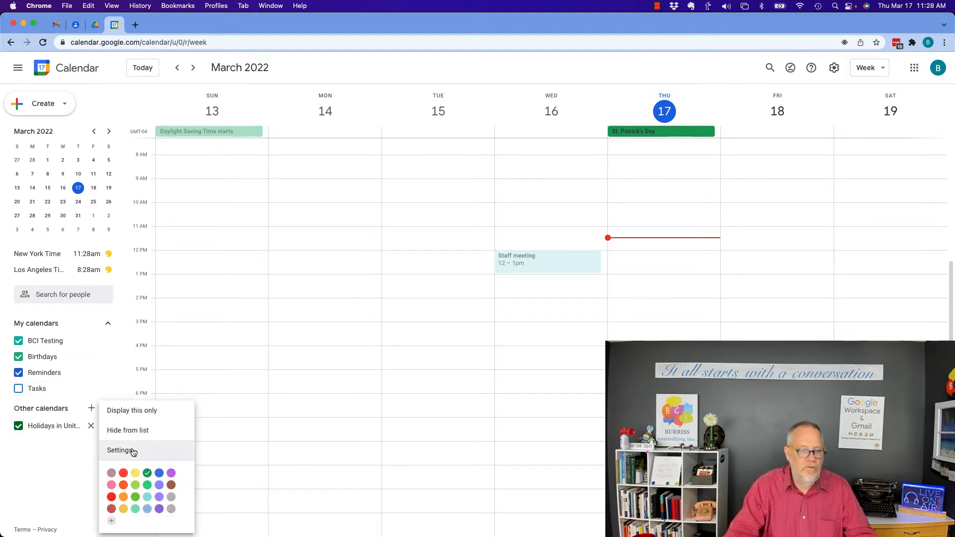
left_click(120, 451)
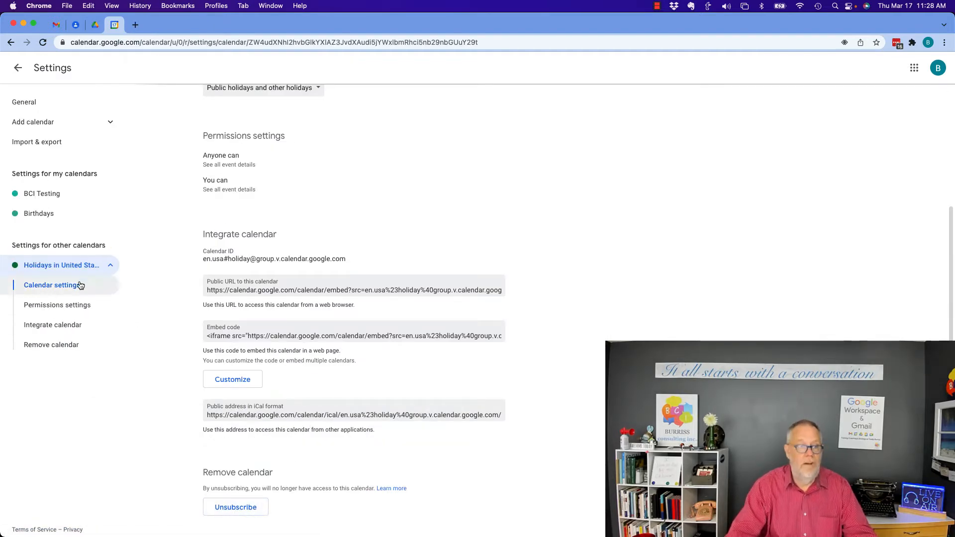
left_click(110, 265)
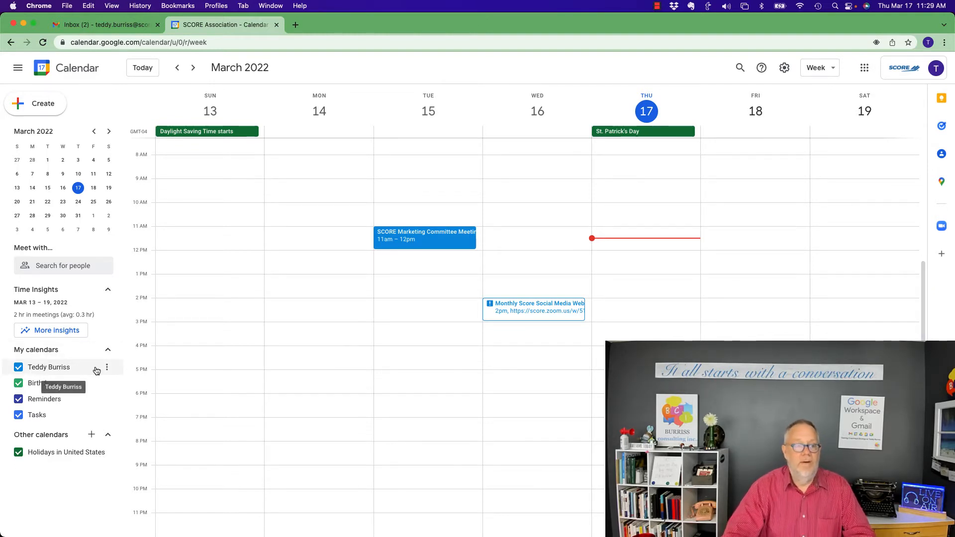
left_click(106, 366)
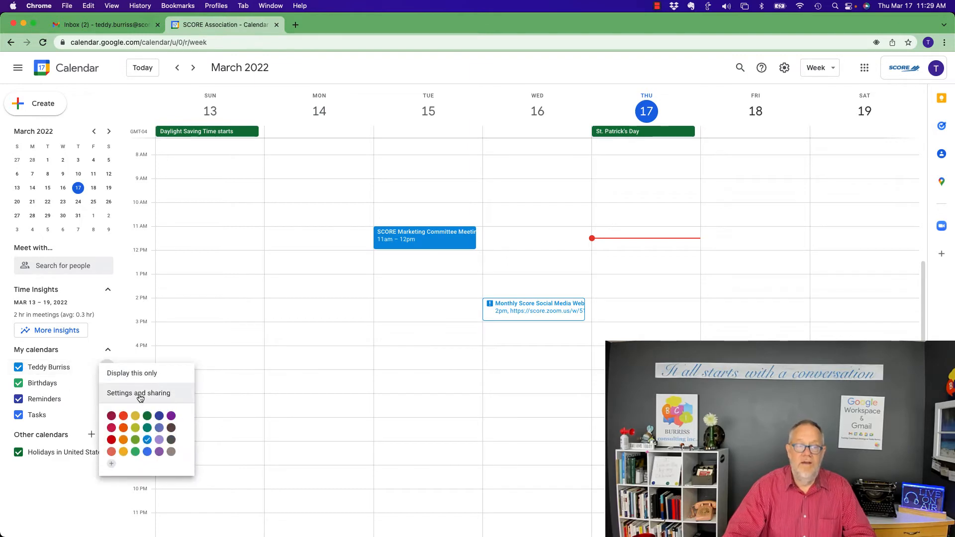
left_click(138, 393)
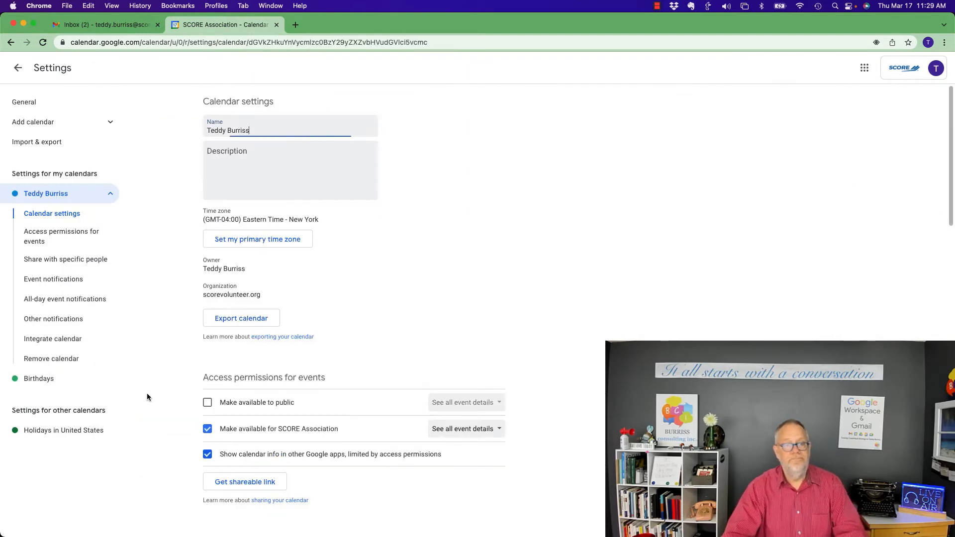
scroll("down", 3)
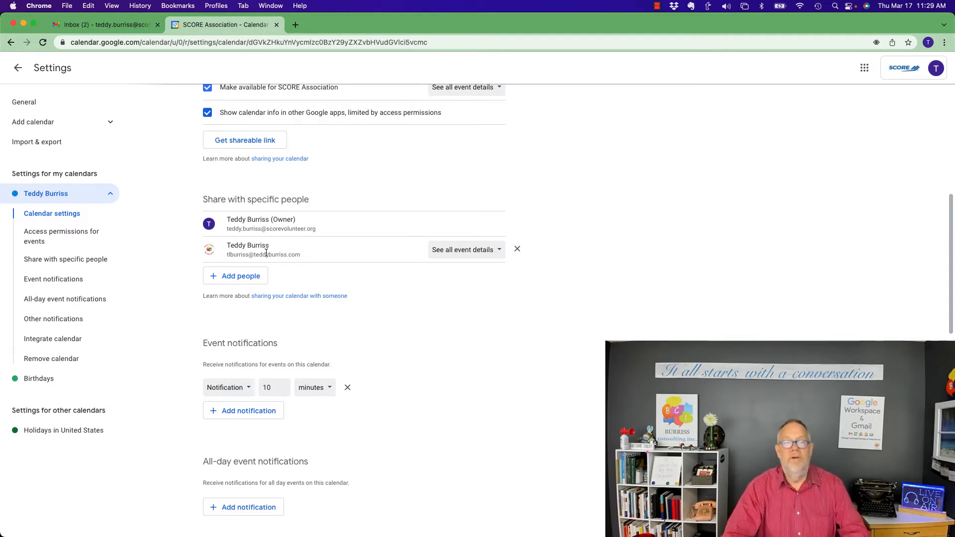
left_click(235, 276)
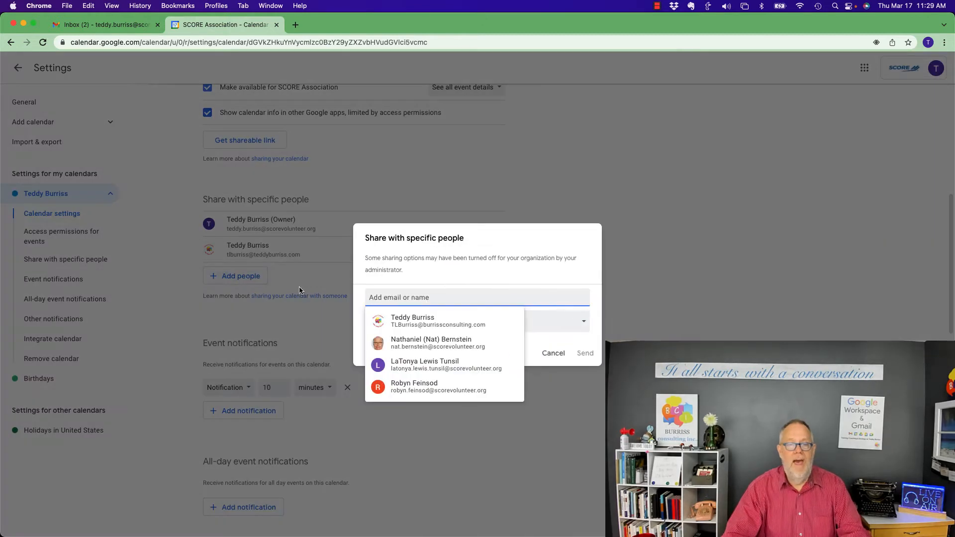
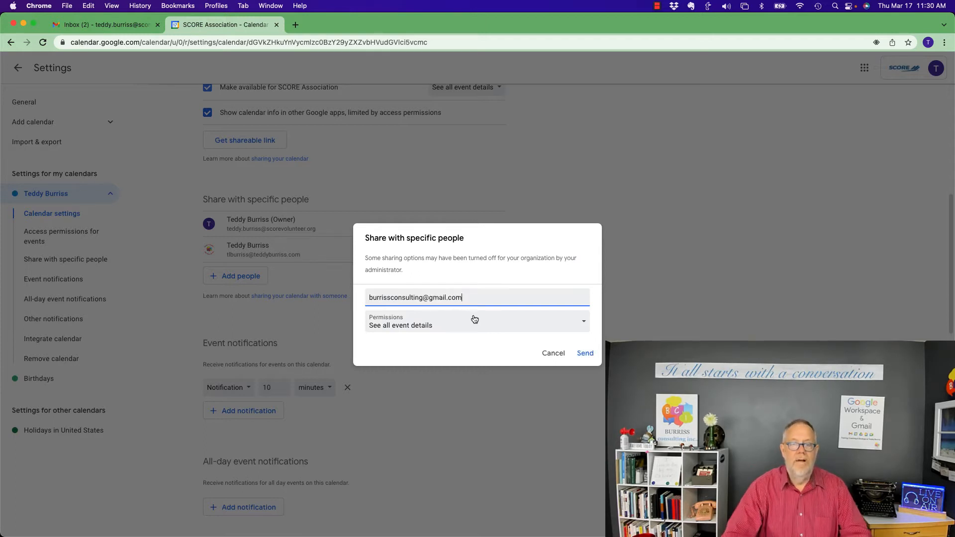
left_click(475, 321)
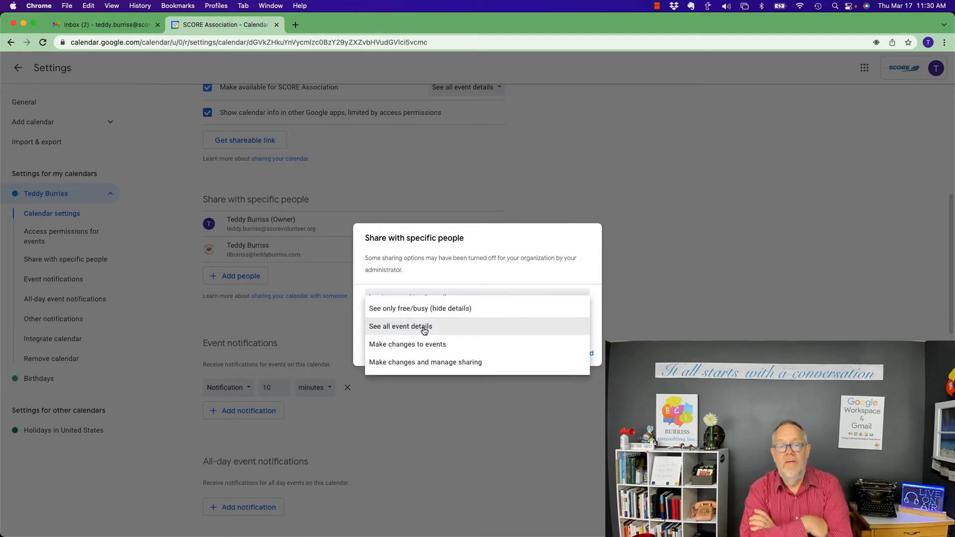
mouse_move(431, 311)
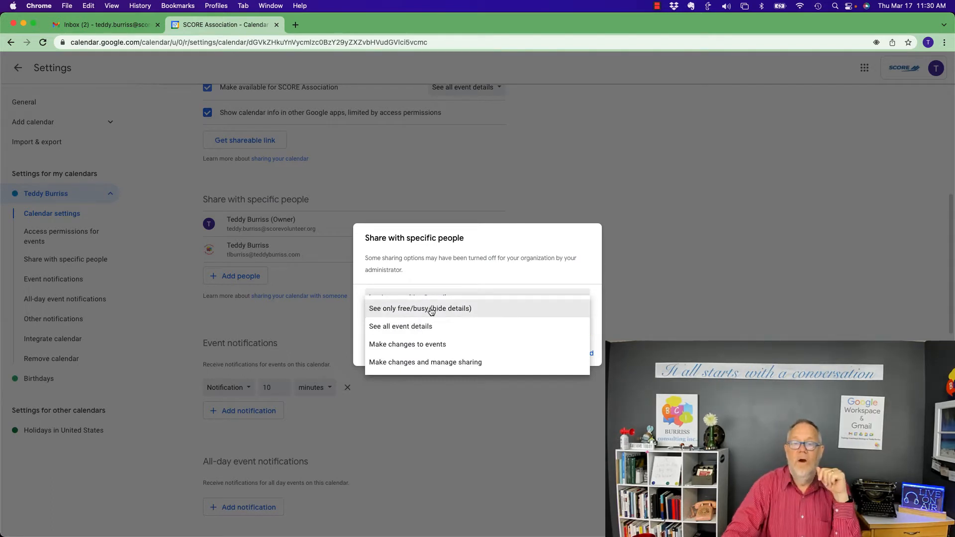
mouse_move(434, 305)
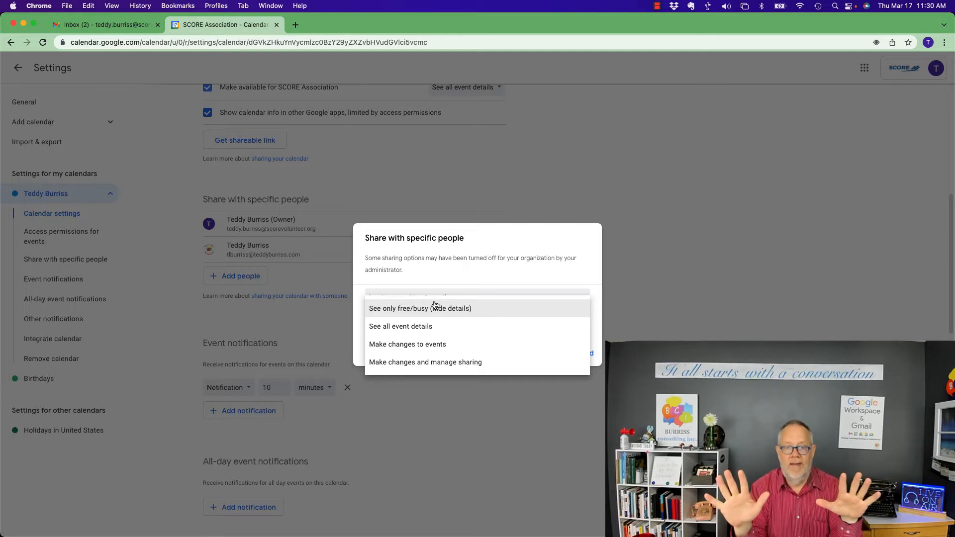
mouse_move(433, 327)
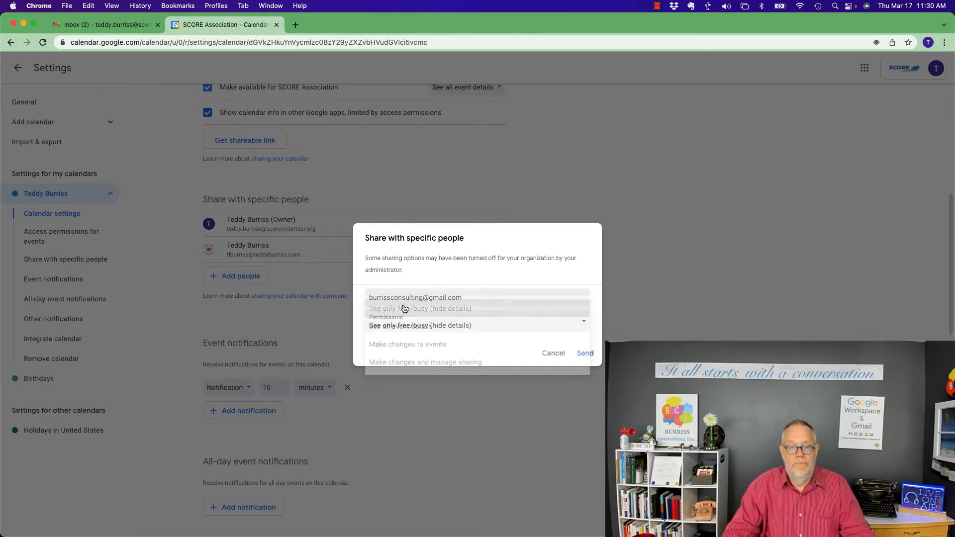
left_click(584, 353)
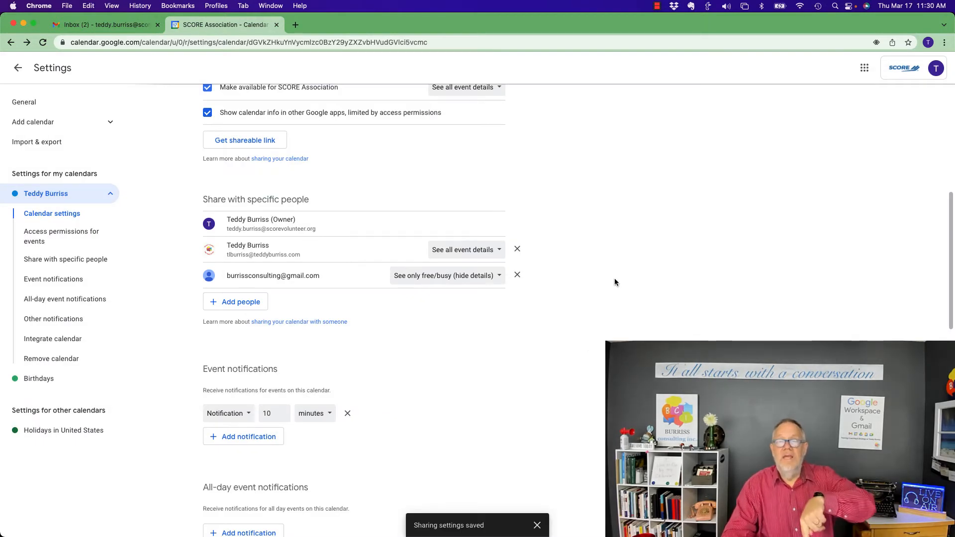
In the Gmail inbox, open the 'has shared a calendar with you' email and choose Add this calendar
left_click(270, 6)
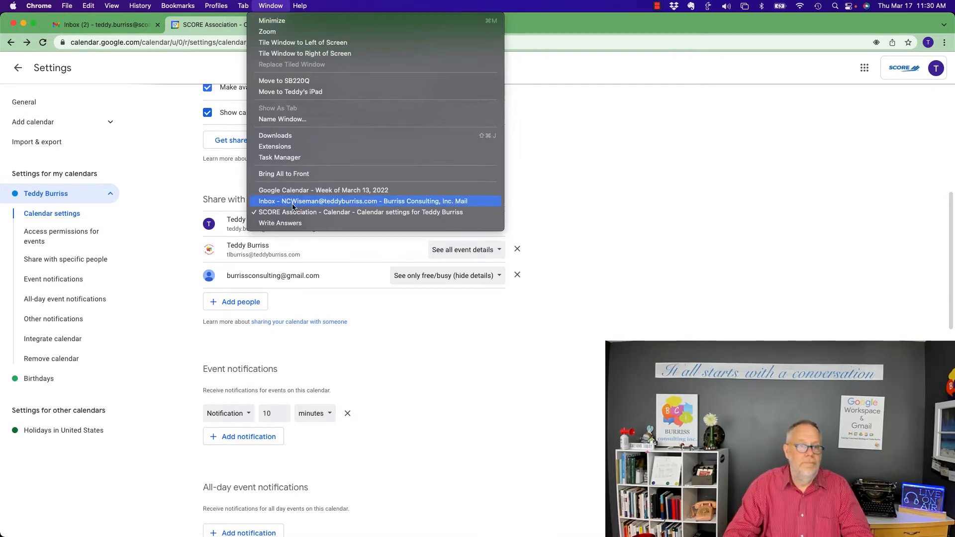
left_click(322, 190)
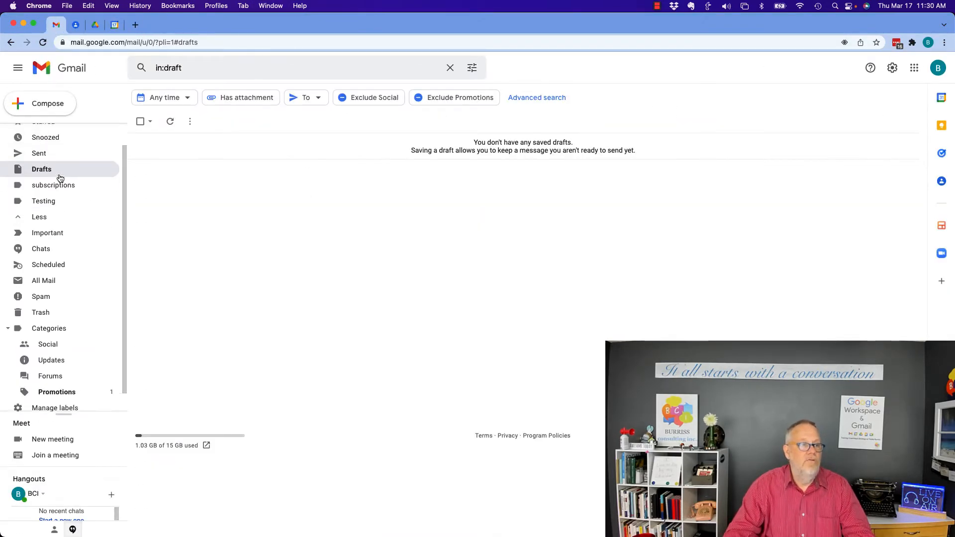
left_click(40, 131)
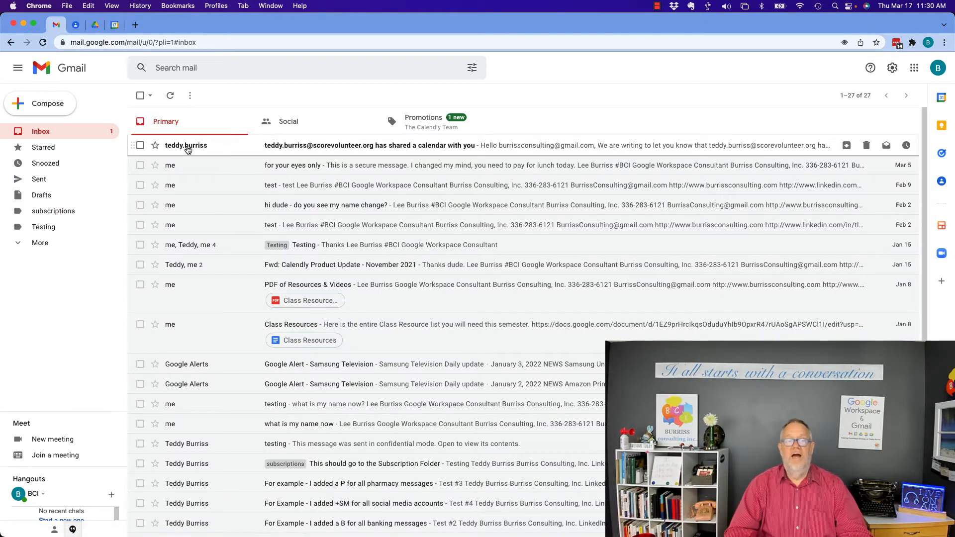
left_click(368, 145)
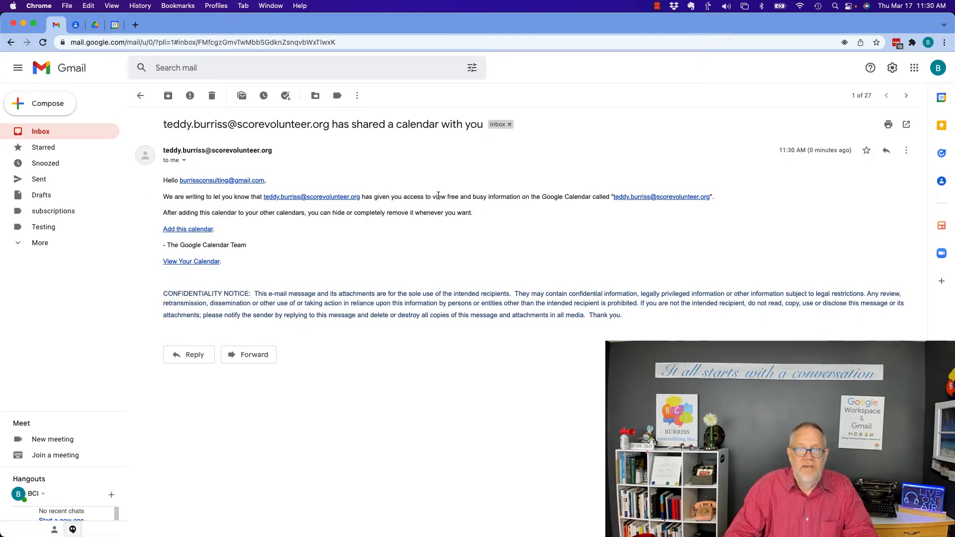
left_click_drag(435, 196, 542, 196)
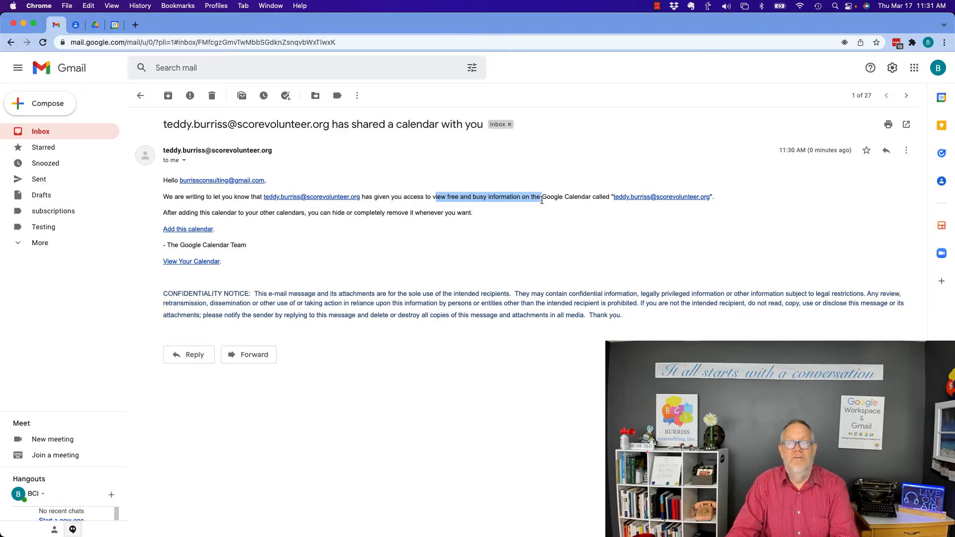
mouse_move(191, 236)
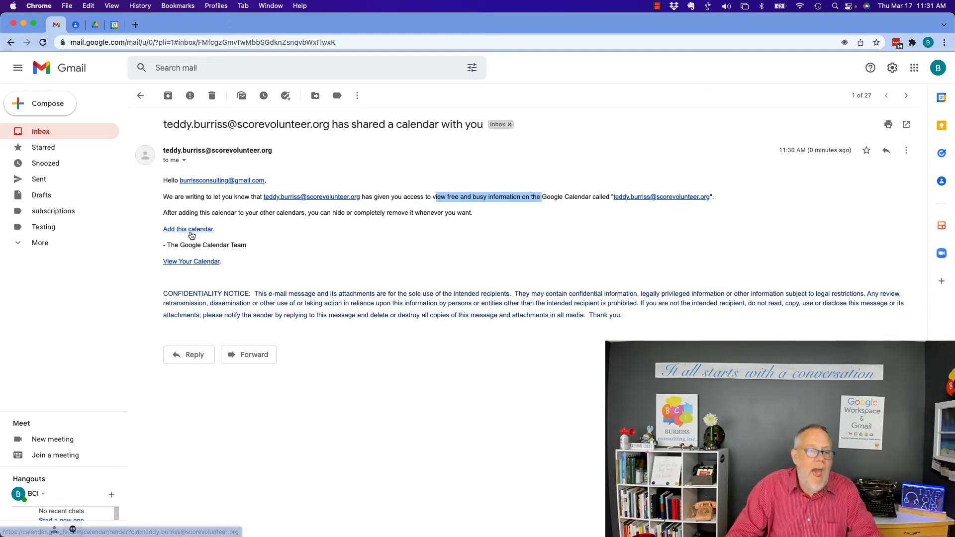
left_click(187, 229)
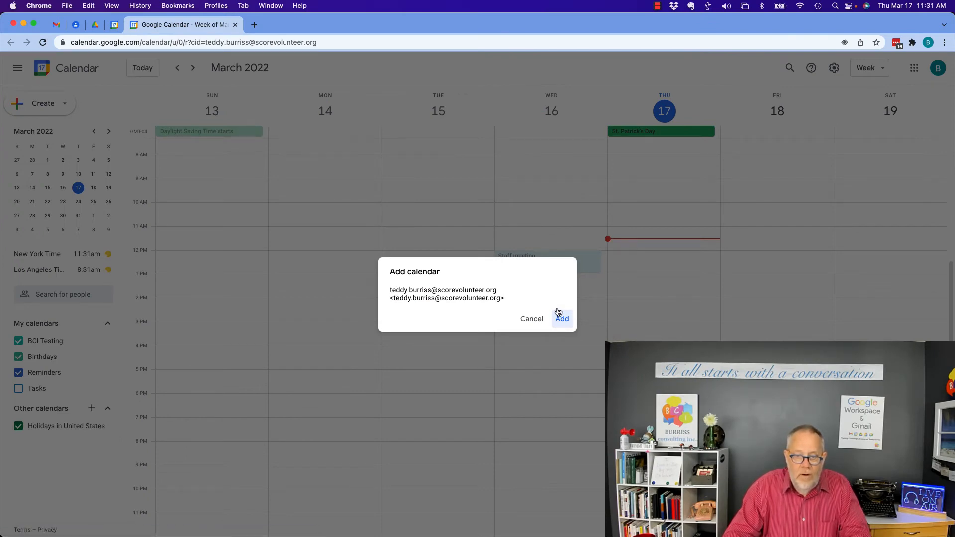
Confirm adding the shared calendar and toggle its busy blocks off and back on
left_click(562, 318)
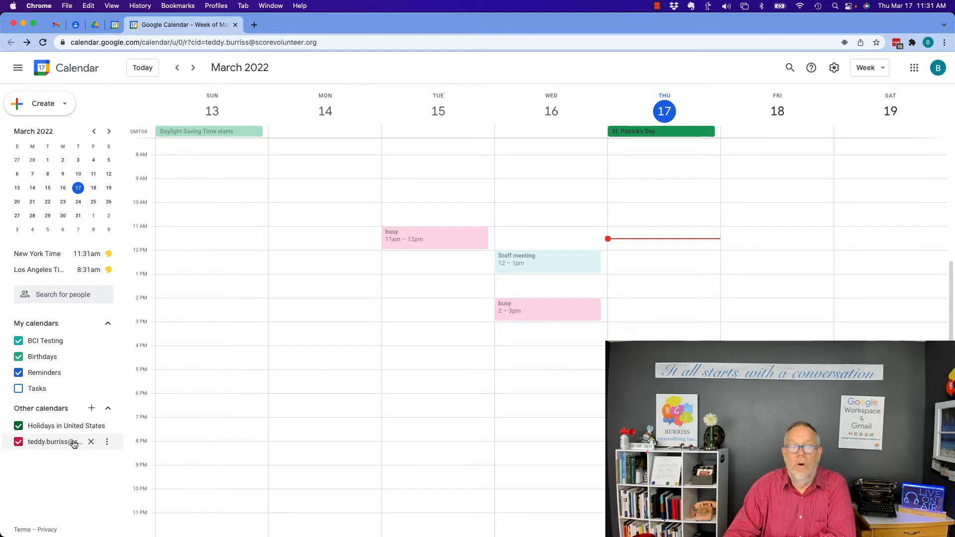
left_click(19, 442)
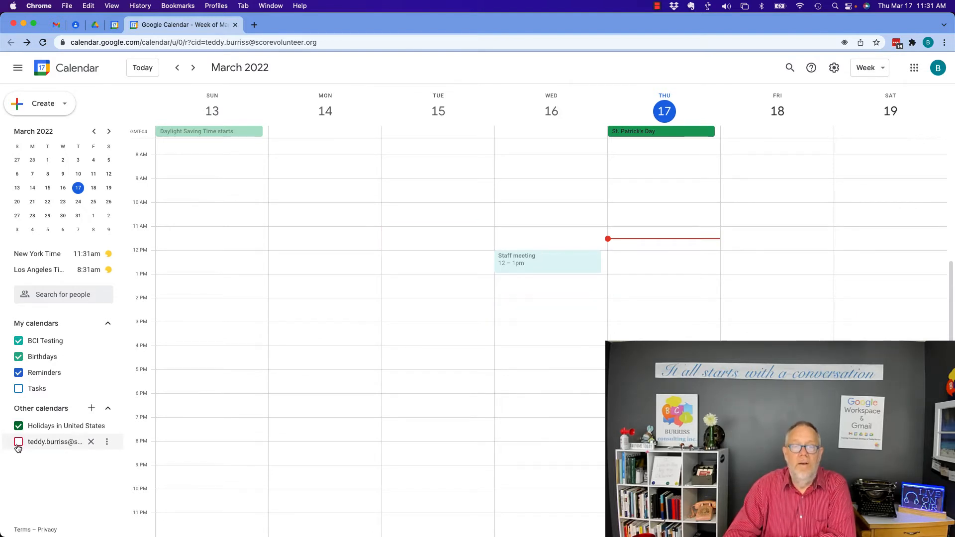
left_click(19, 442)
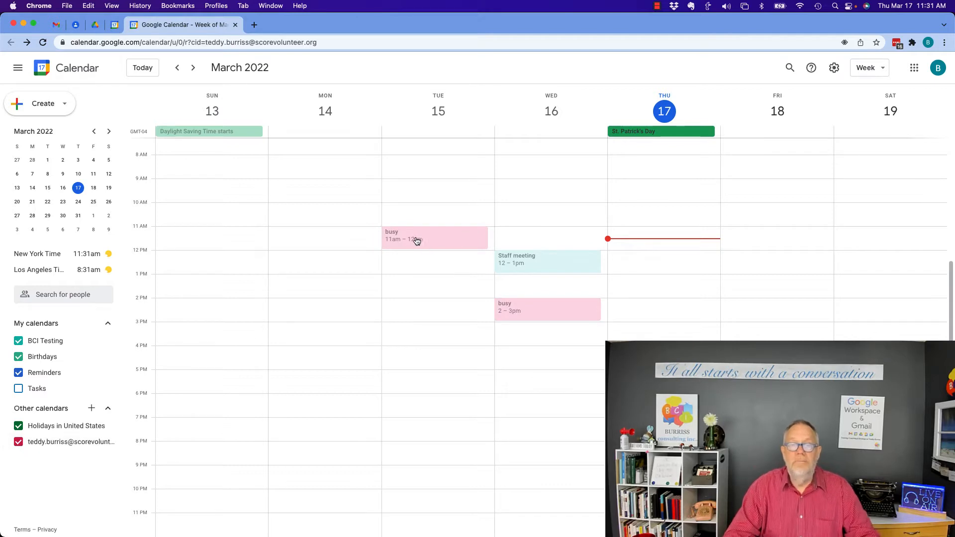
Inspect the Tuesday 11am busy event's details, then return to the current week
left_click(418, 238)
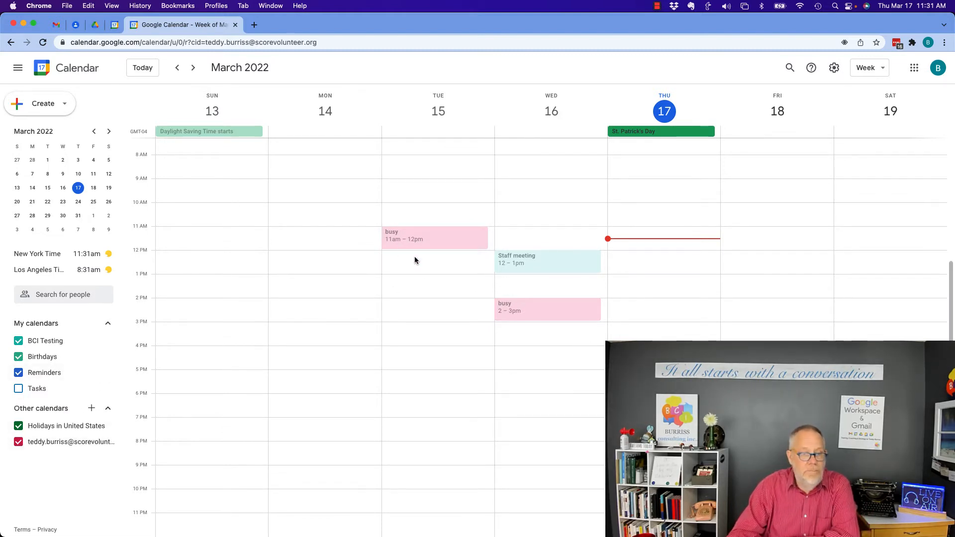
mouse_move(427, 239)
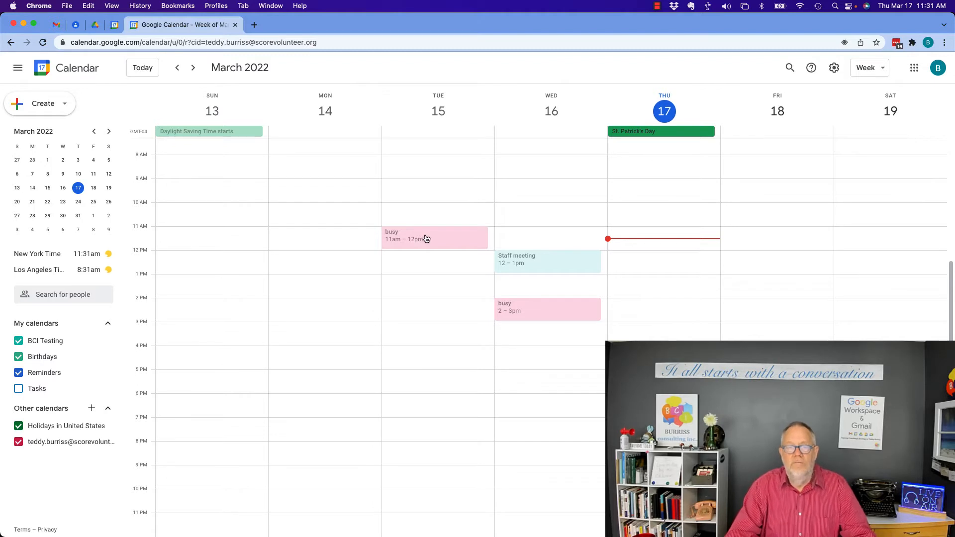
mouse_move(157, 170)
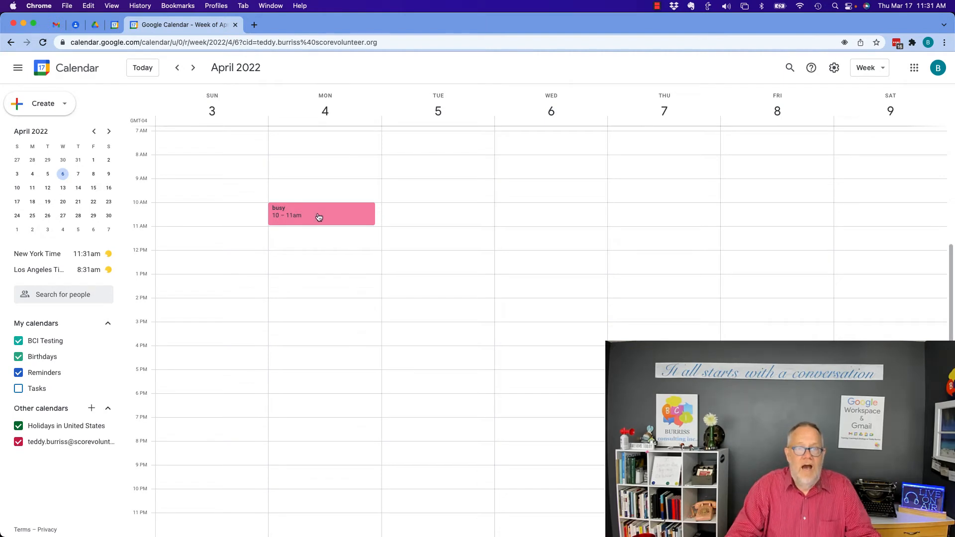
left_click(317, 215)
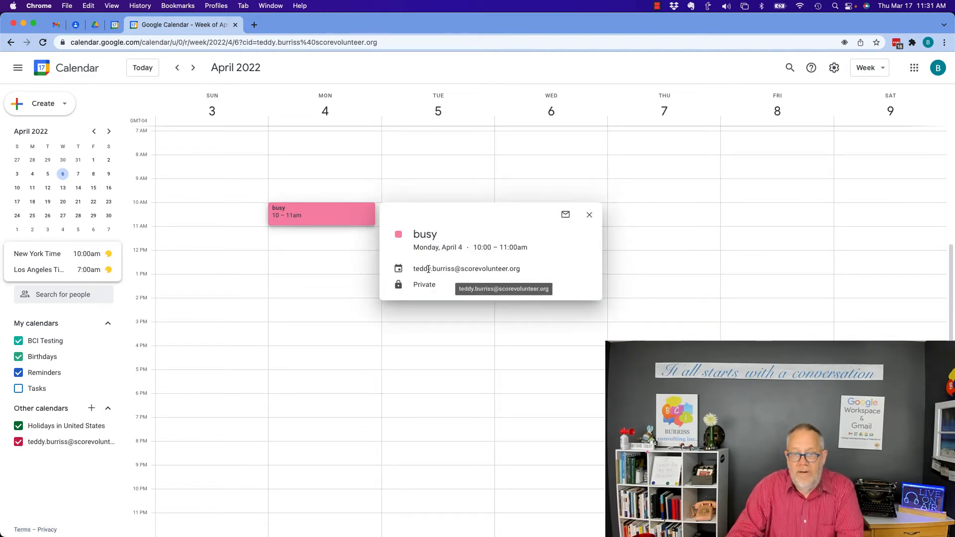
mouse_move(437, 244)
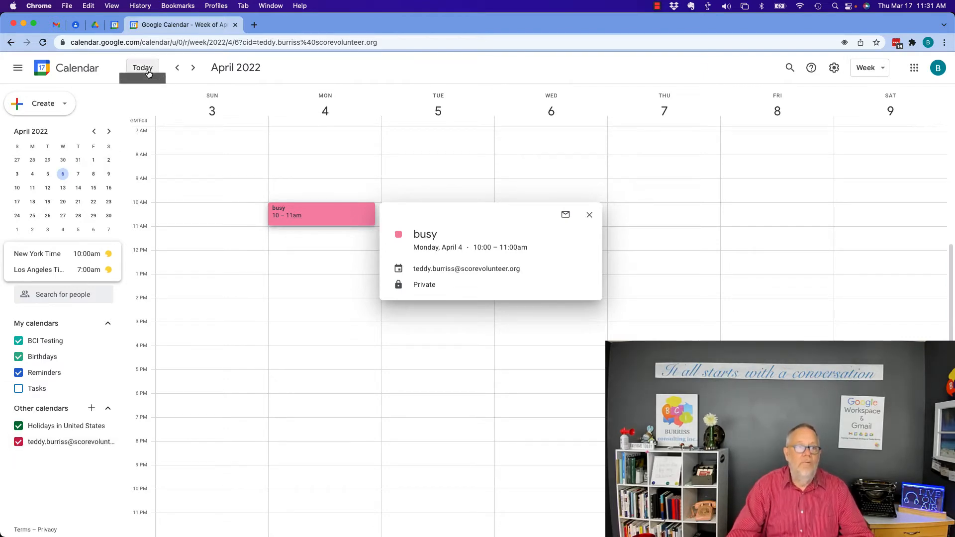
left_click(143, 68)
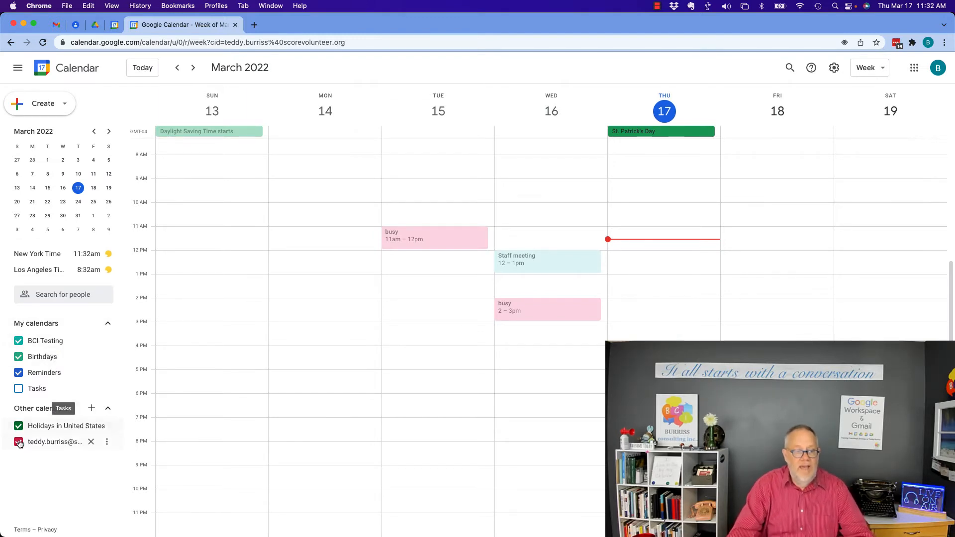
left_click(19, 442)
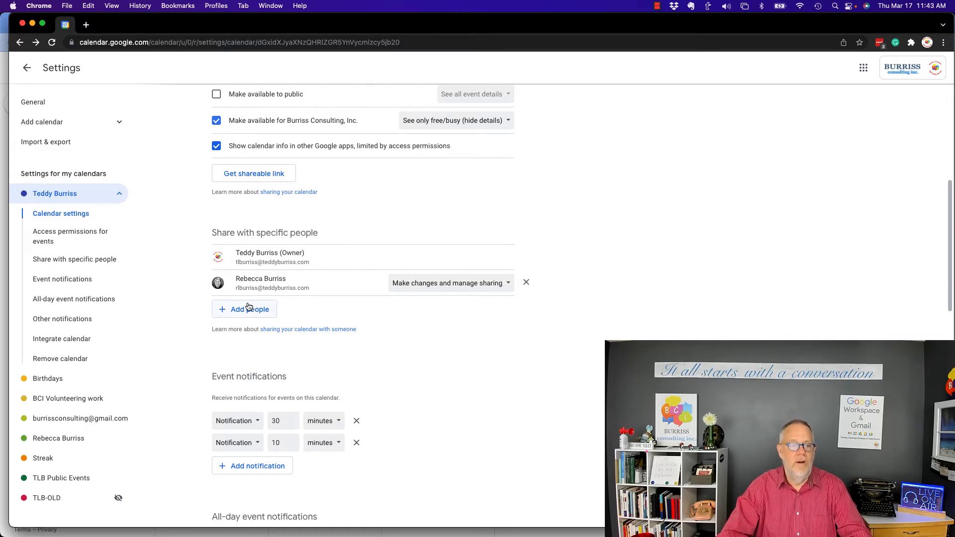
Share the calendar with BCI Testing, granting 'Make changes and manage sharing' permission
type("bur")
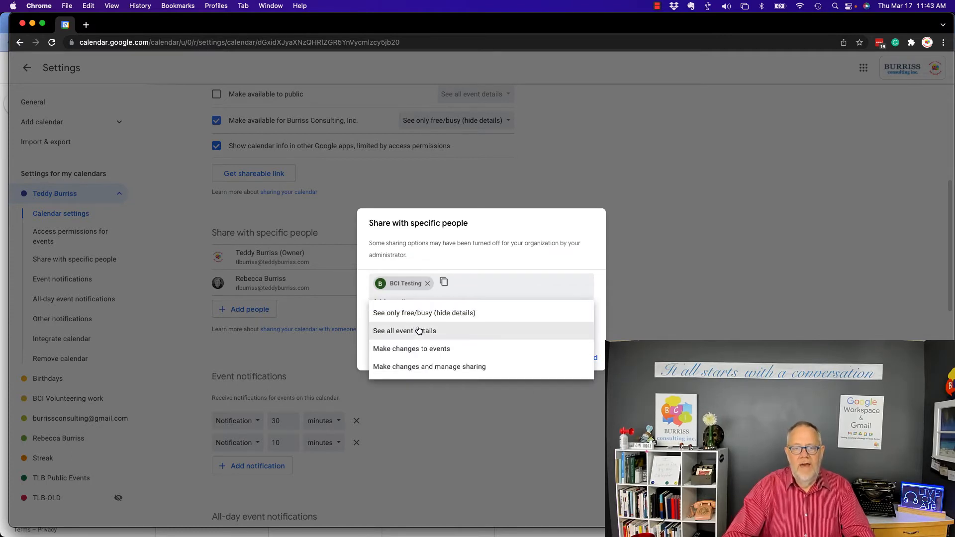
mouse_move(448, 353)
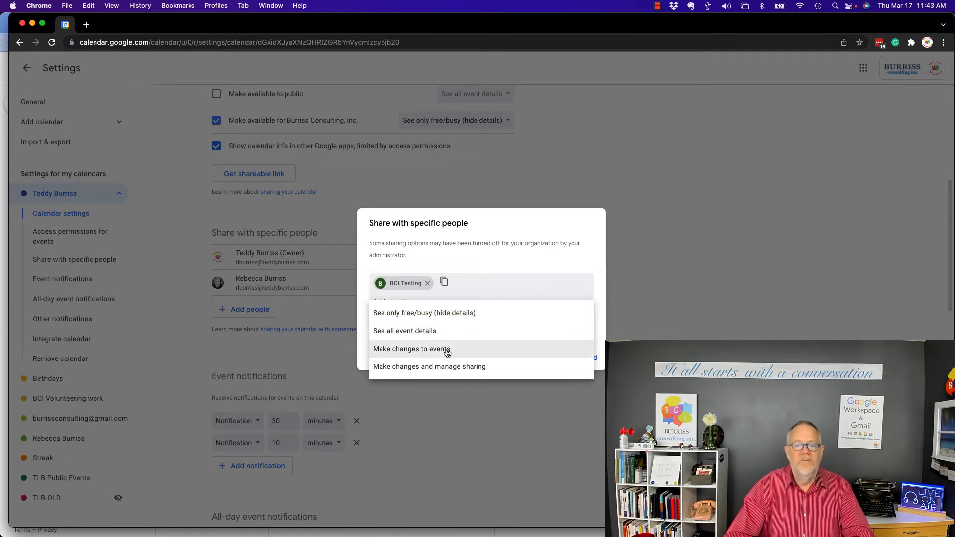
mouse_move(458, 371)
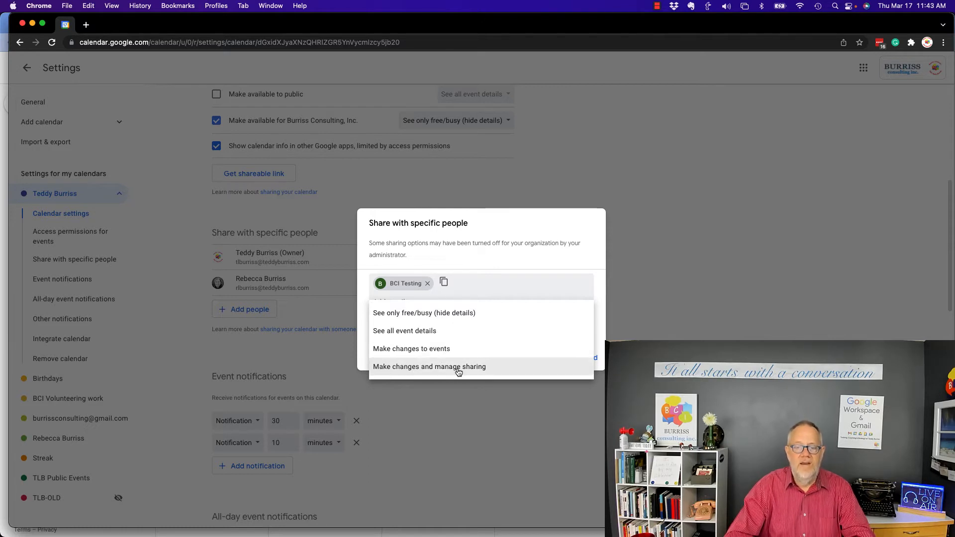
left_click(430, 366)
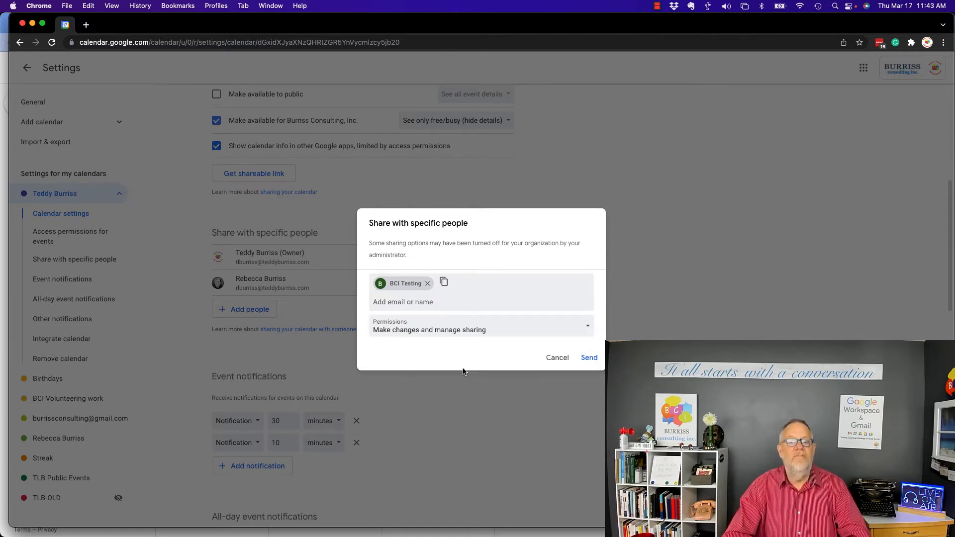
left_click(589, 358)
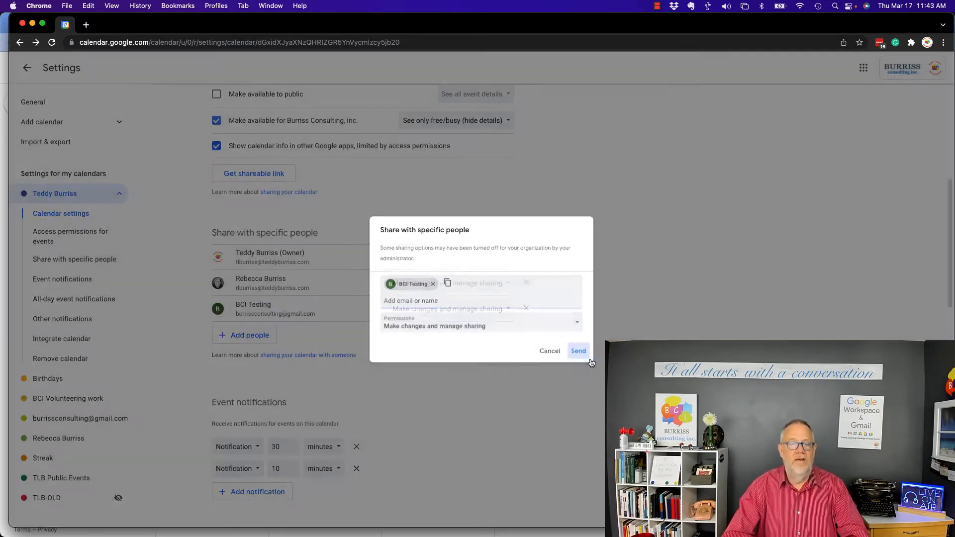
left_click(577, 350)
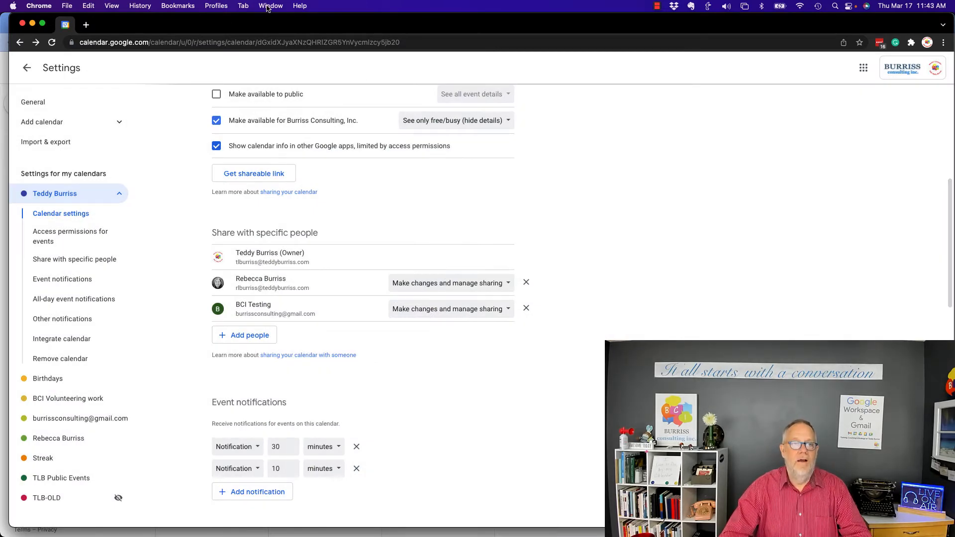
Open the newest calendar-sharing email in Gmail and expand its trimmed text
left_click(74, 24)
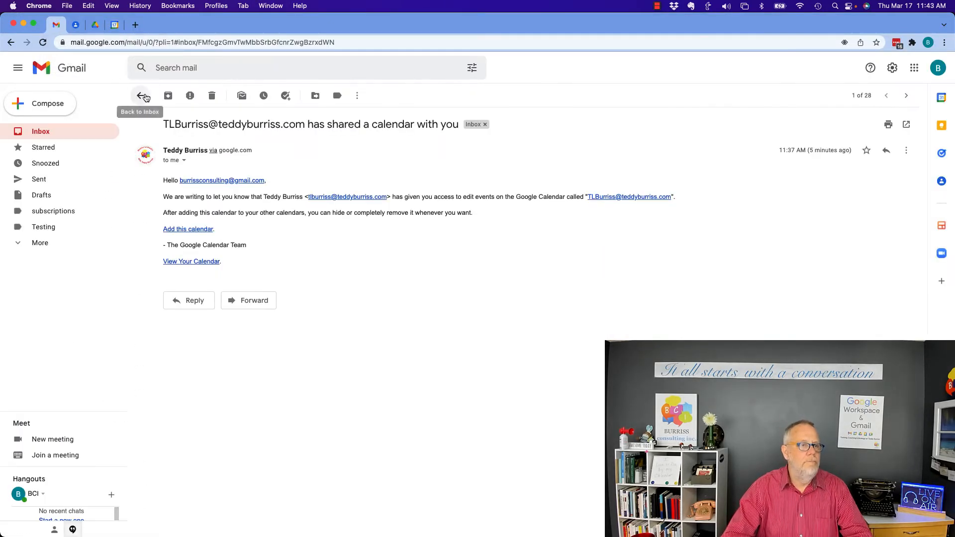
left_click(142, 95)
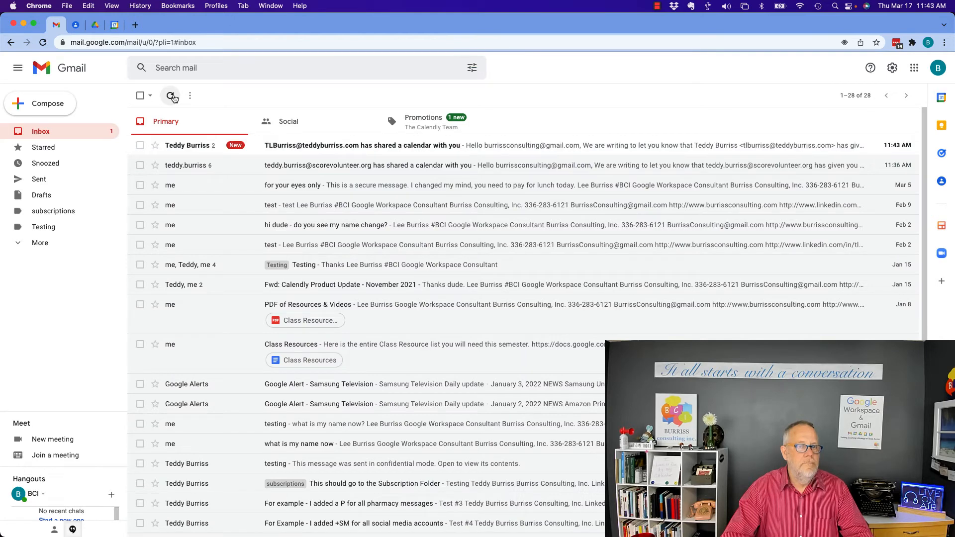
mouse_move(218, 150)
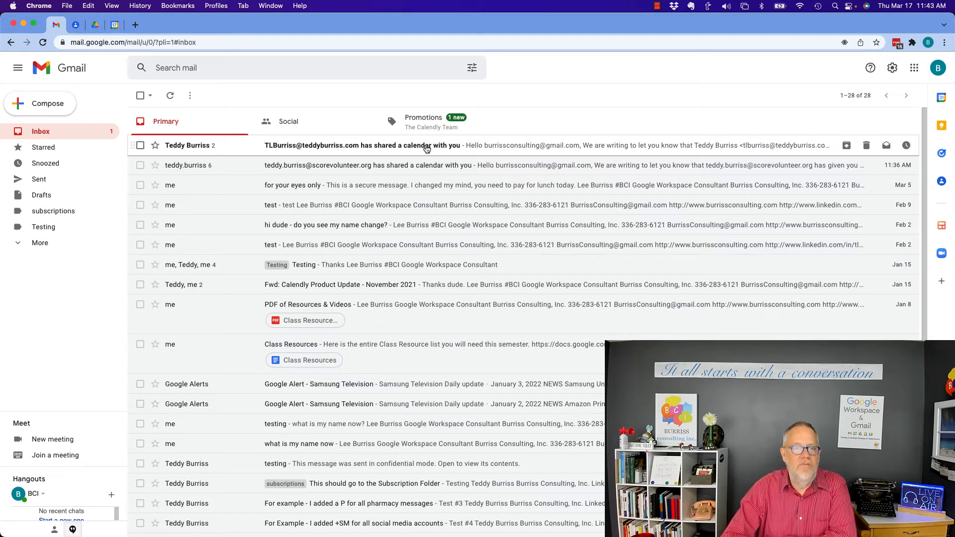
left_click(362, 144)
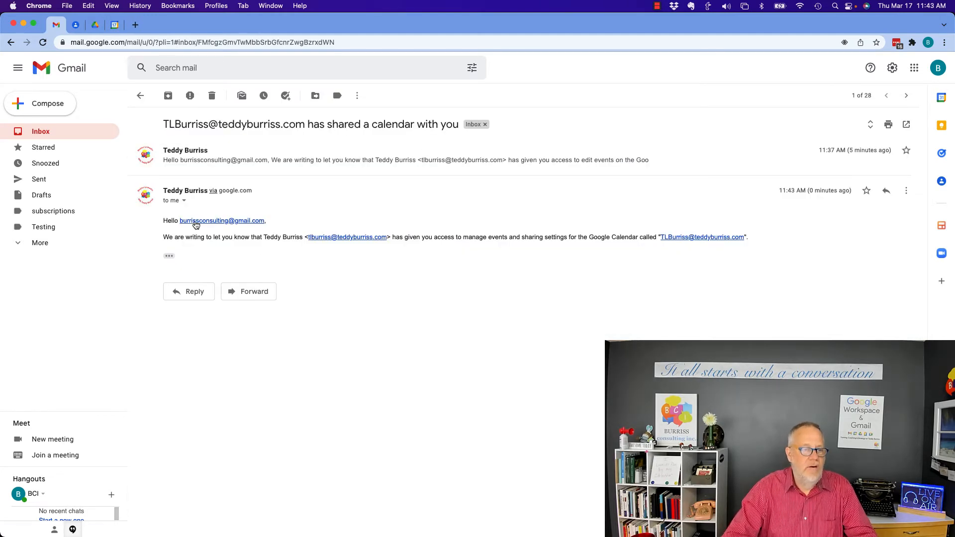
left_click(169, 255)
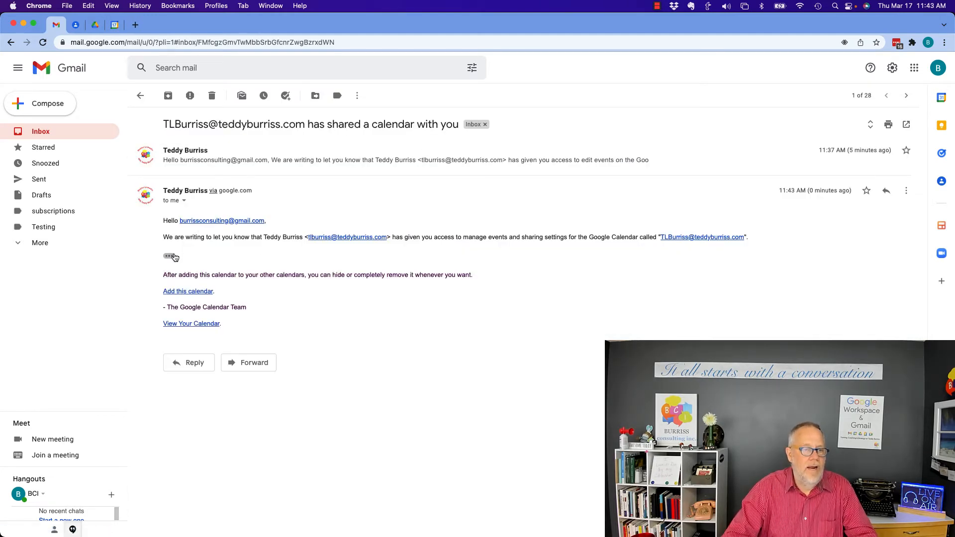
mouse_move(193, 297)
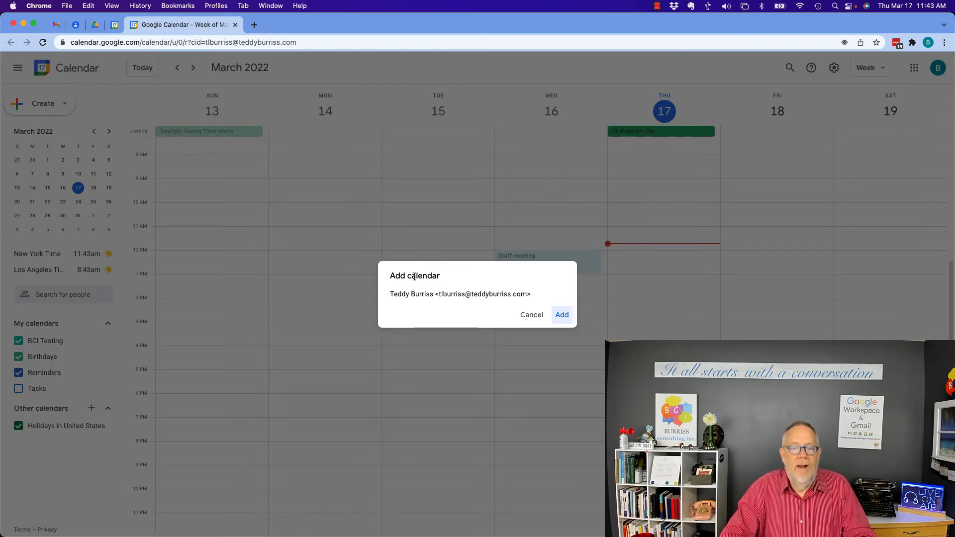
left_click(561, 314)
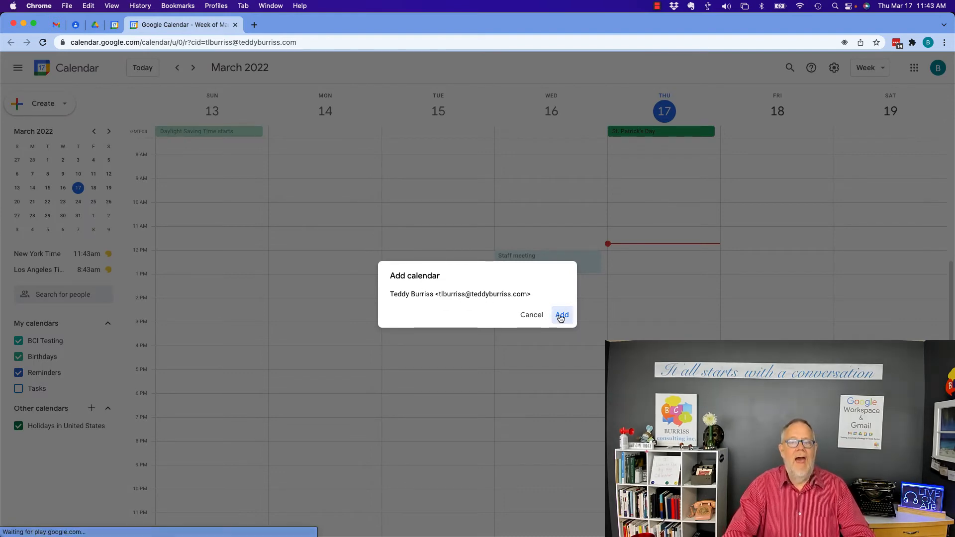
left_click(561, 315)
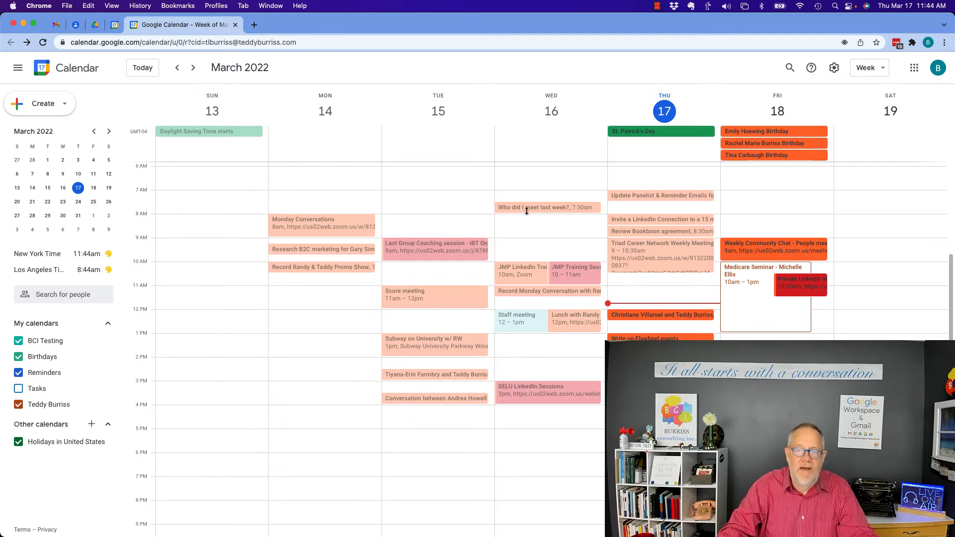
left_click(545, 207)
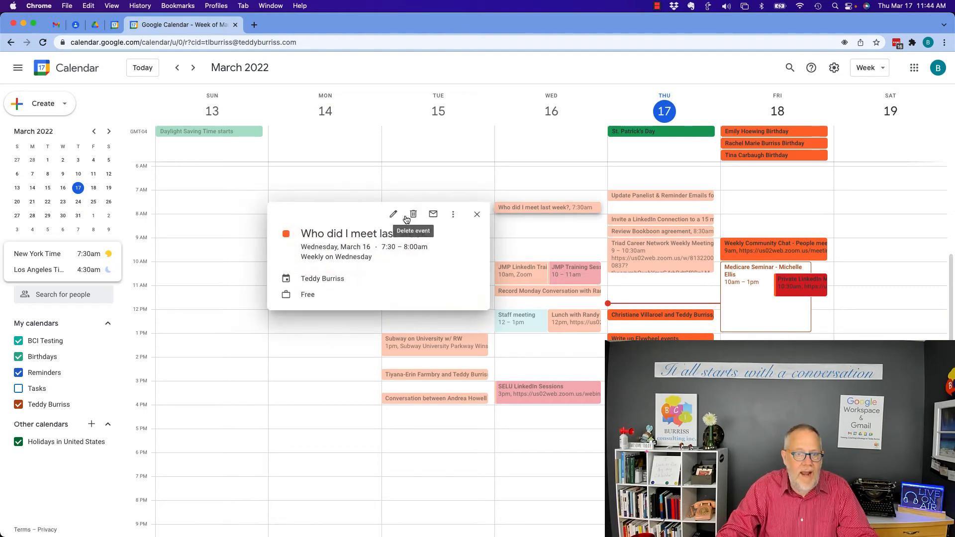
left_click(412, 214)
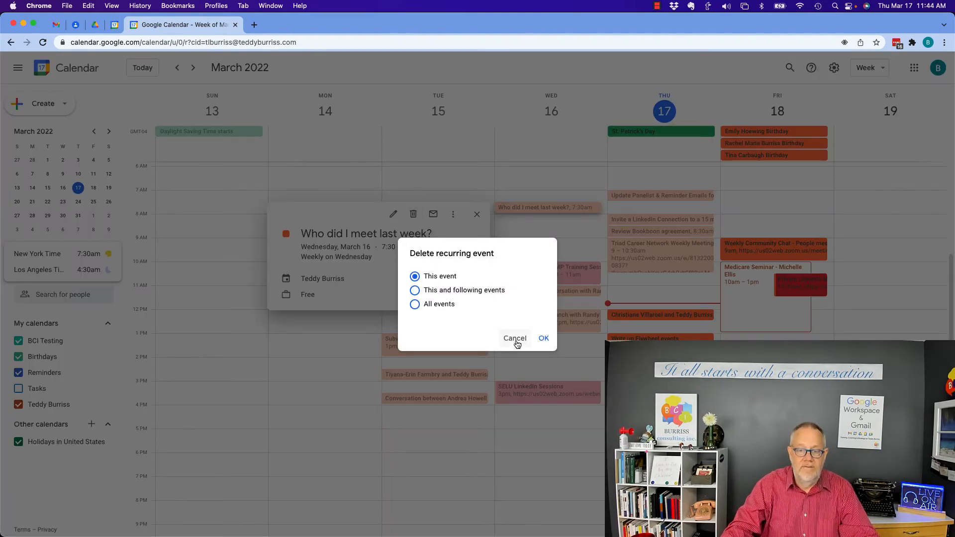
left_click(514, 338)
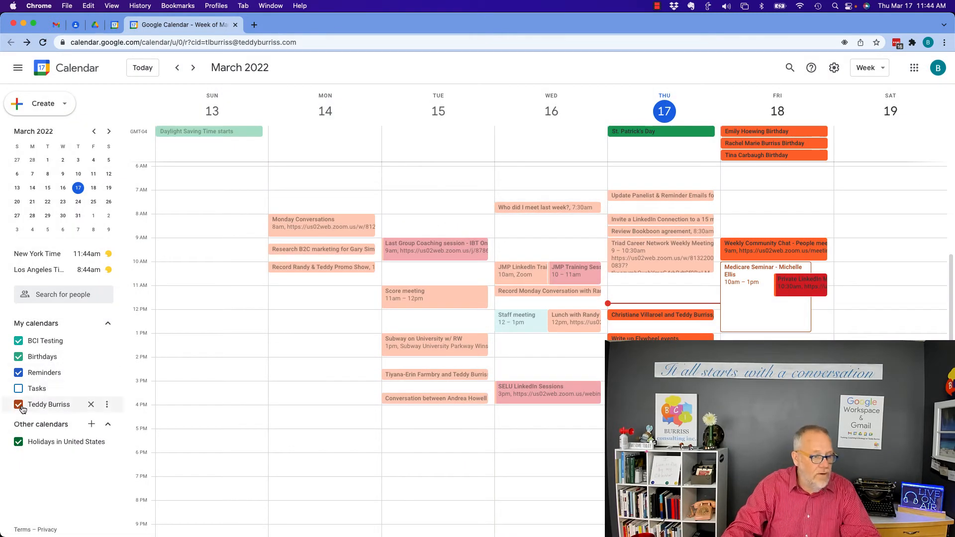
left_click(18, 404)
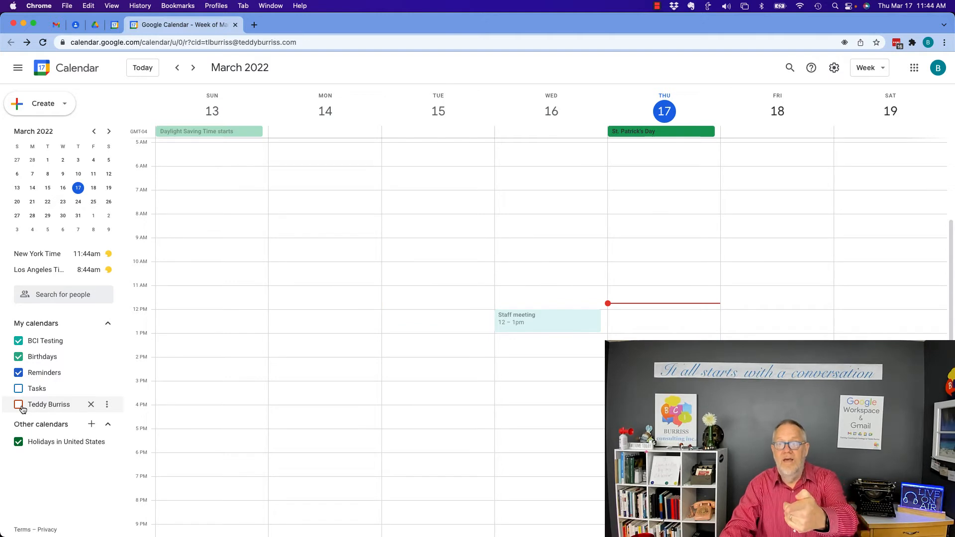
left_click(18, 404)
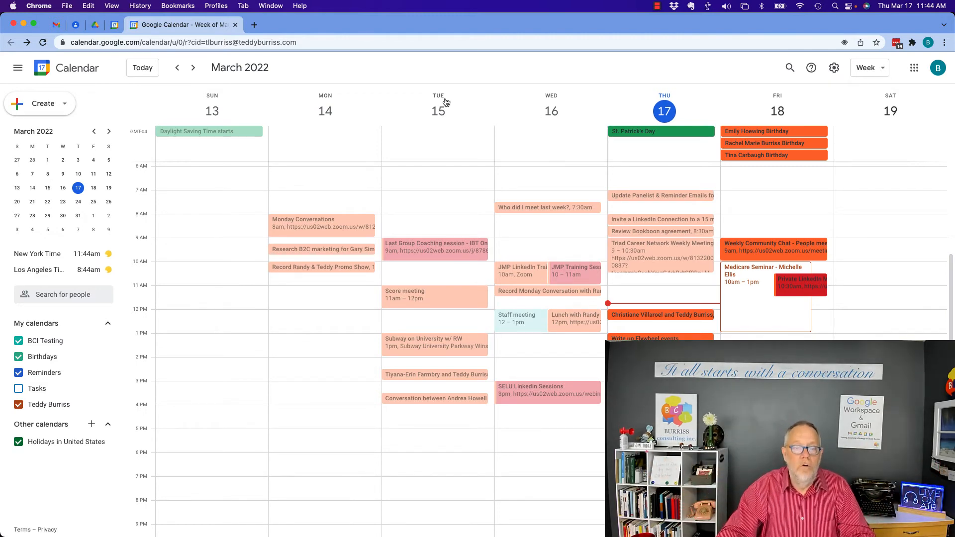
mouse_move(204, 347)
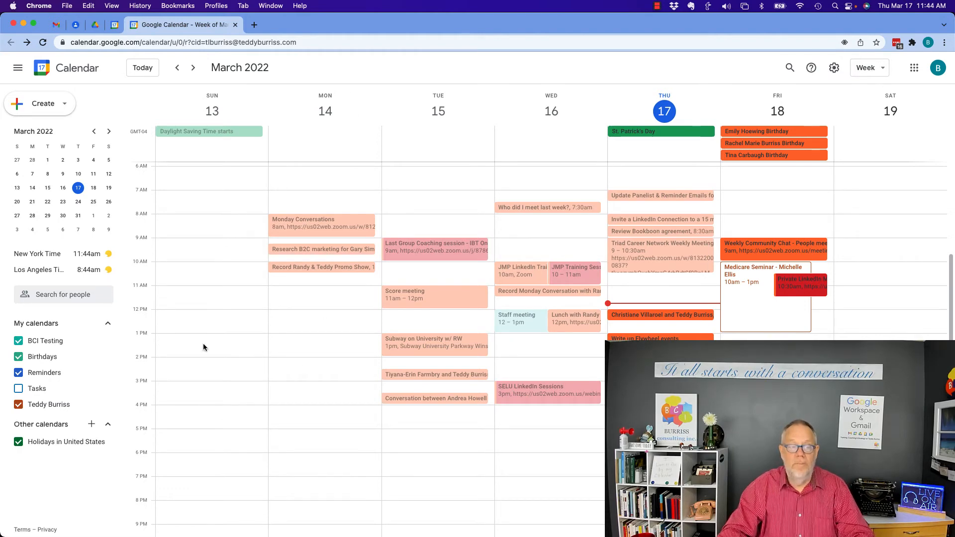
mouse_move(321, 136)
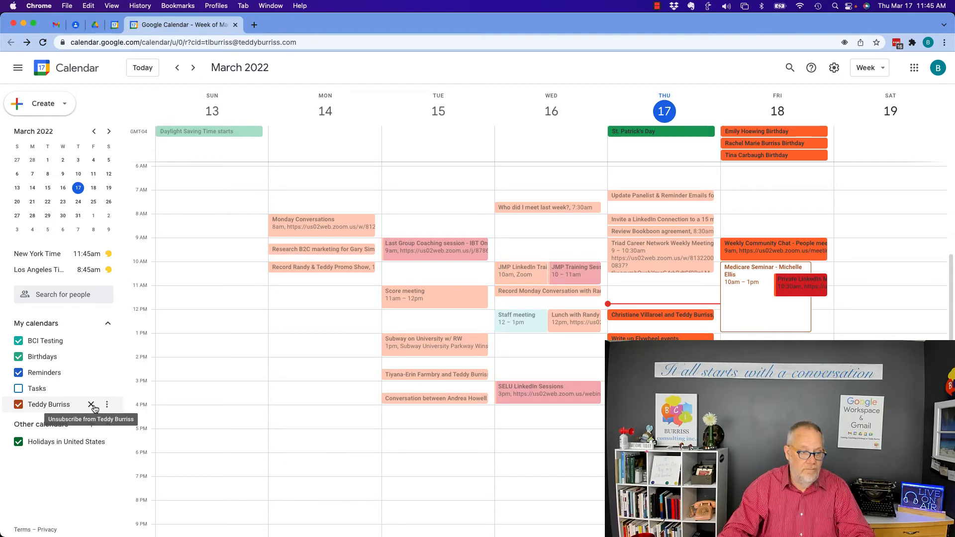
left_click(90, 405)
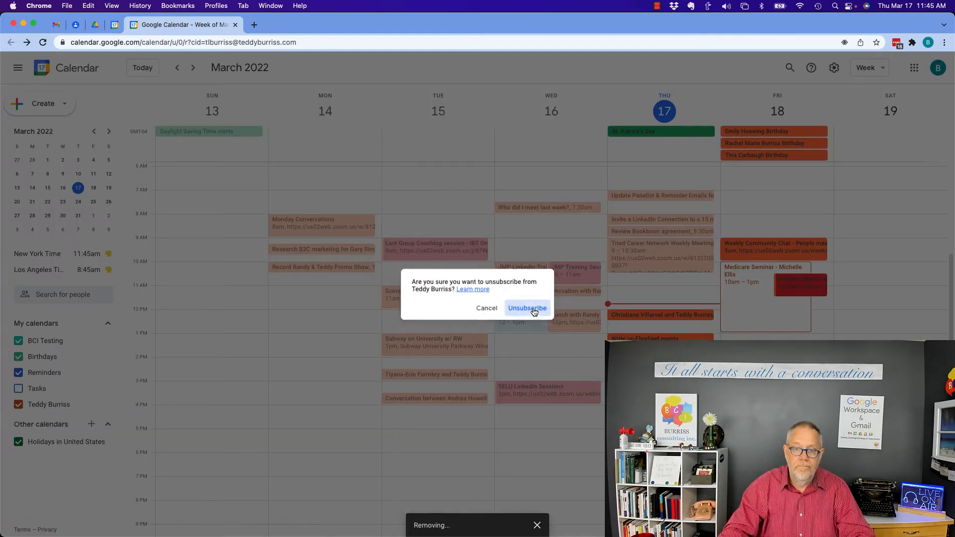
left_click(526, 307)
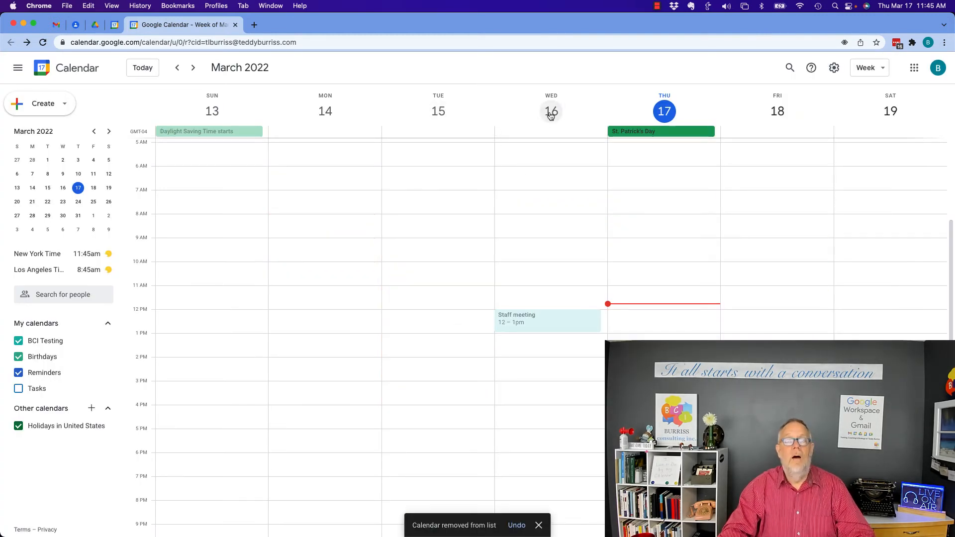
mouse_move(575, 93)
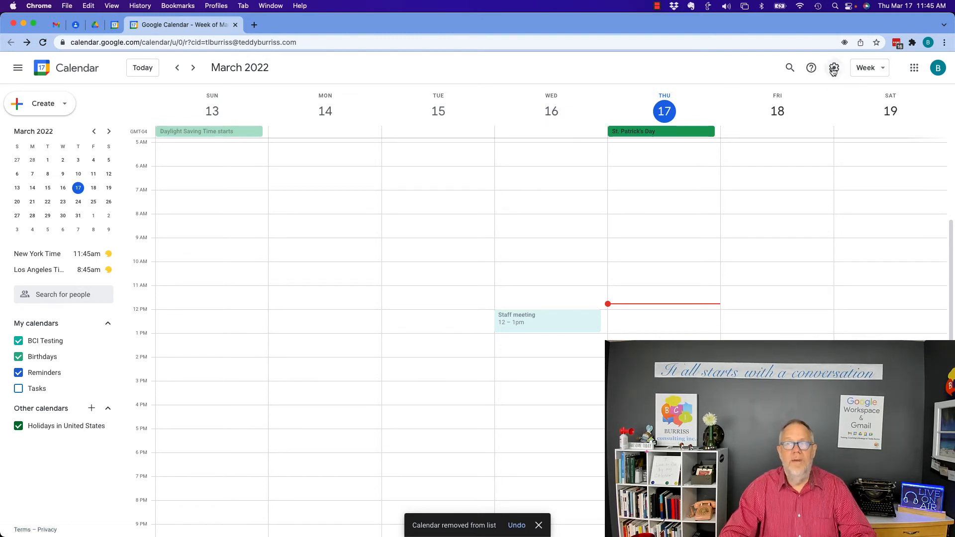
mouse_move(834, 68)
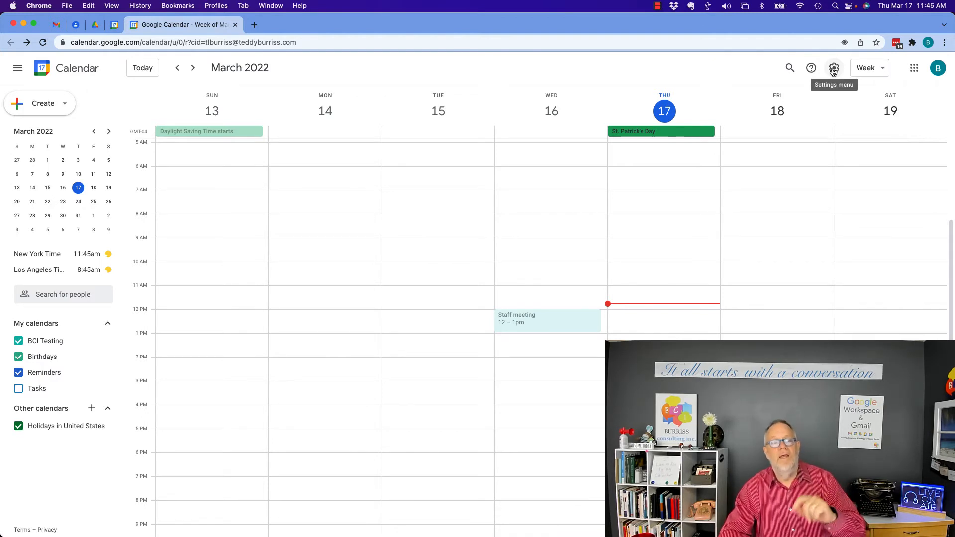
mouse_move(633, 180)
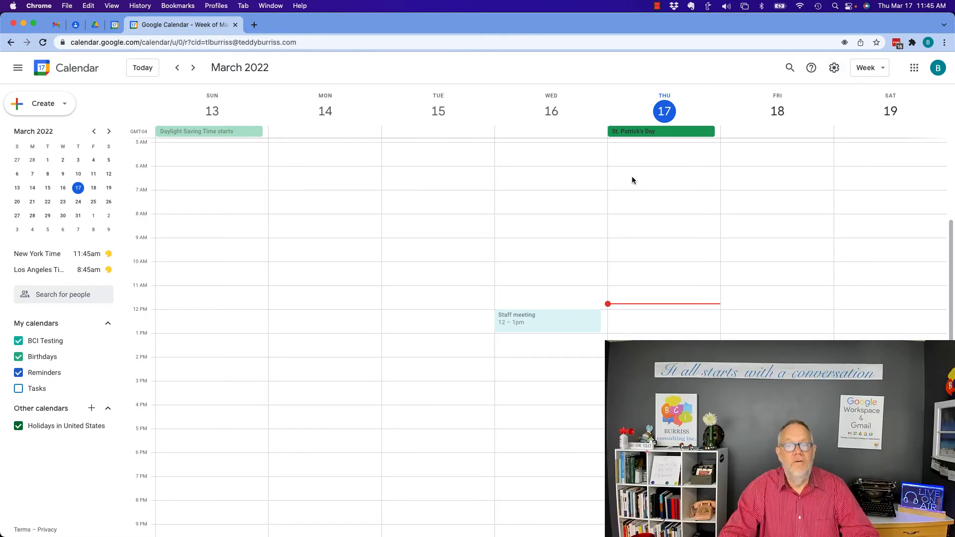
Download the export archive of all calendars from Settings' Import & export page
left_click(834, 68)
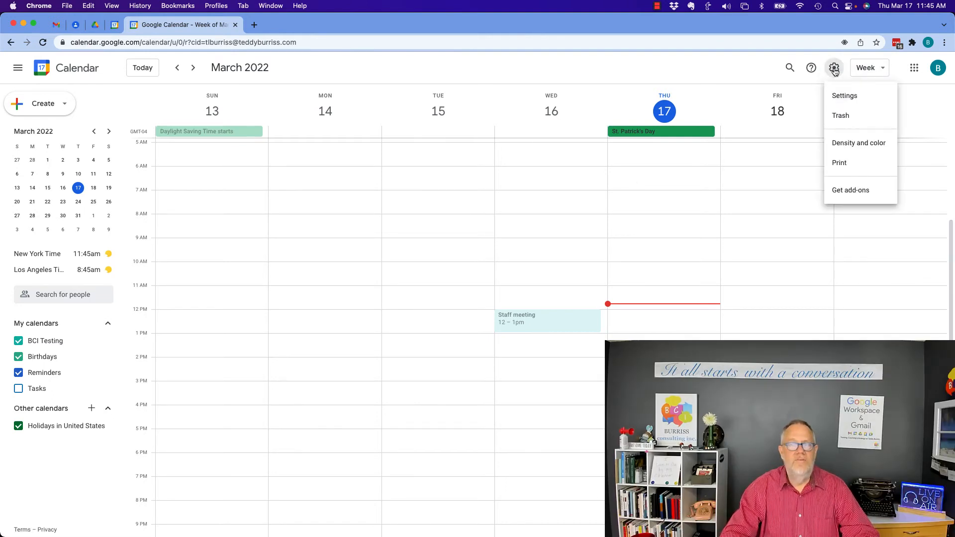
left_click(844, 95)
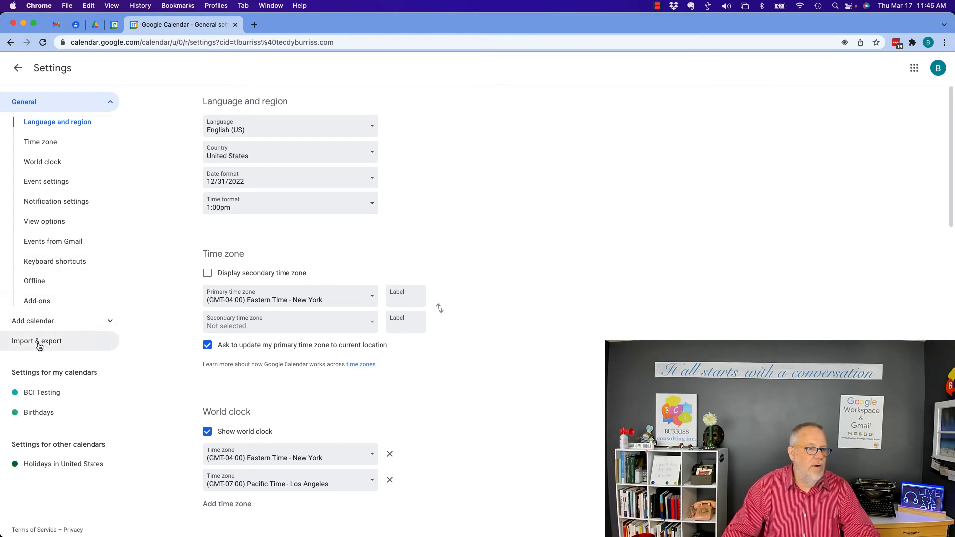
left_click(37, 341)
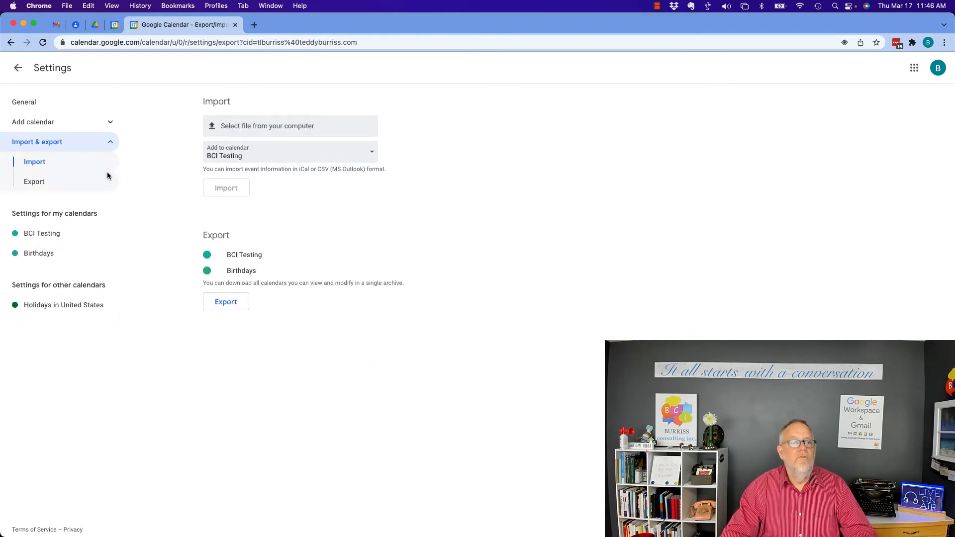
left_click(34, 182)
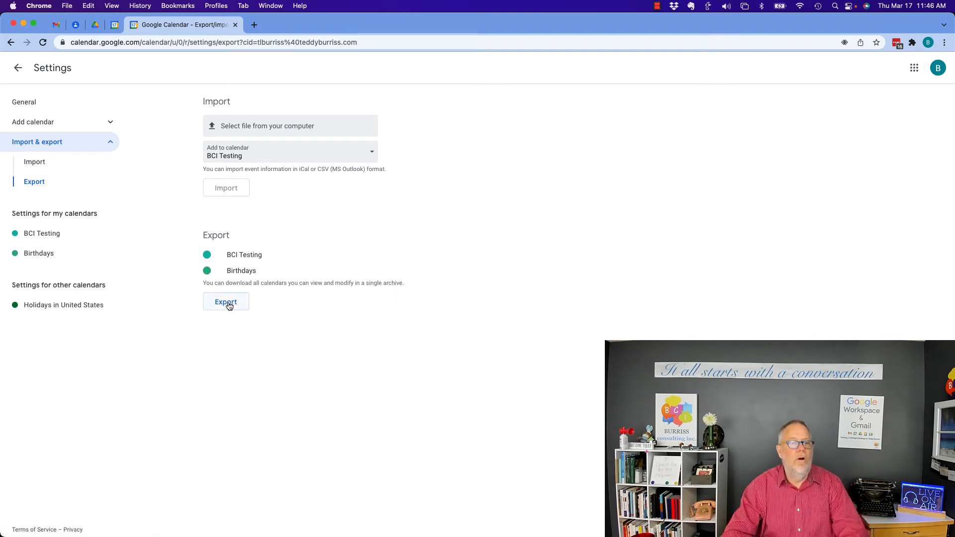
left_click(225, 302)
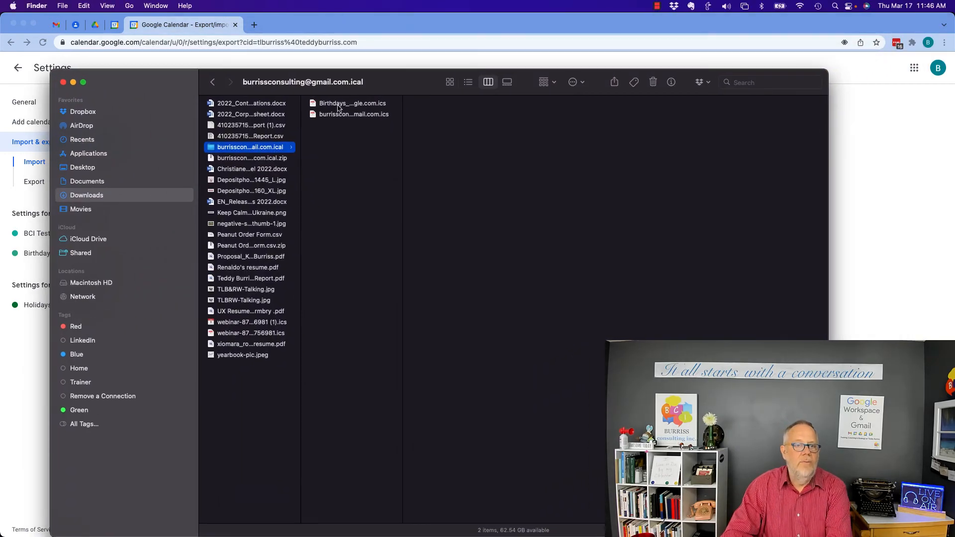
mouse_move(359, 120)
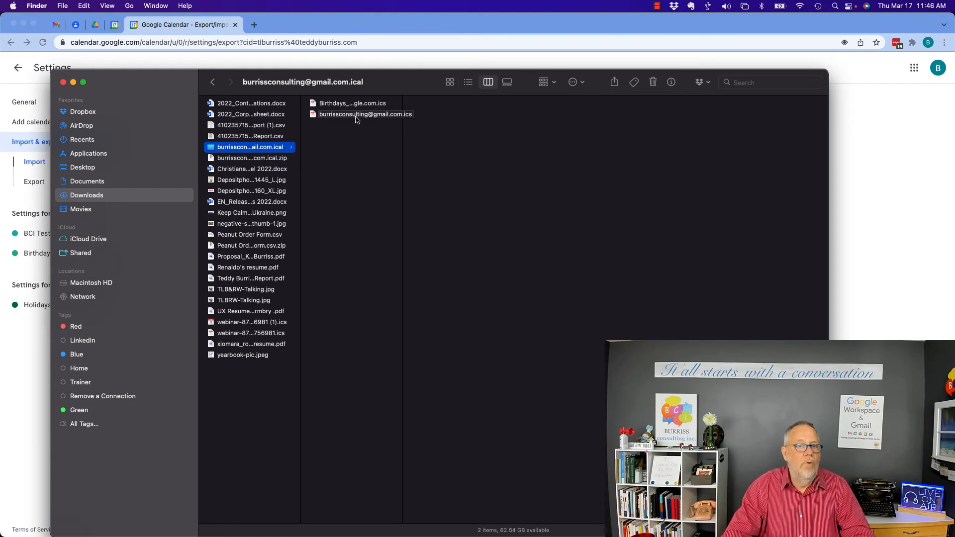
mouse_move(338, 120)
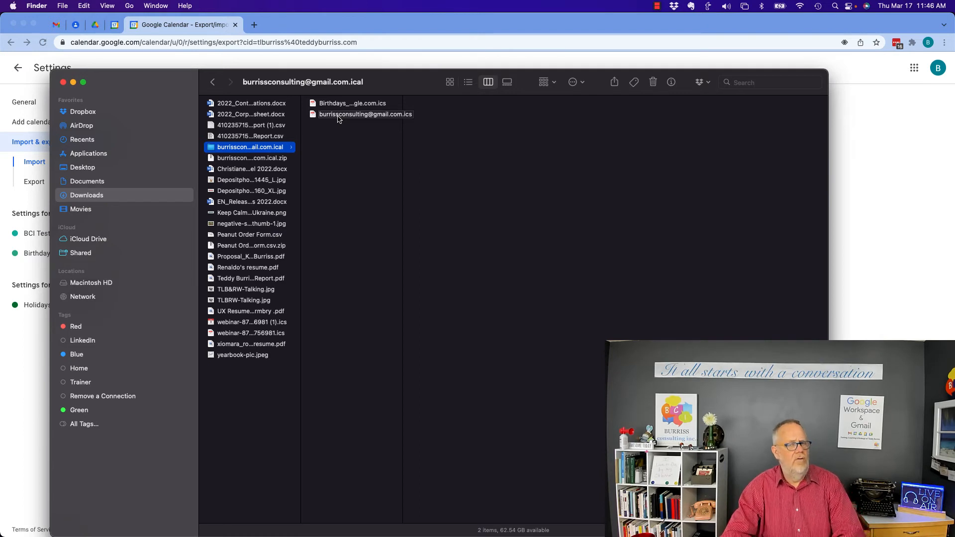
mouse_move(407, 117)
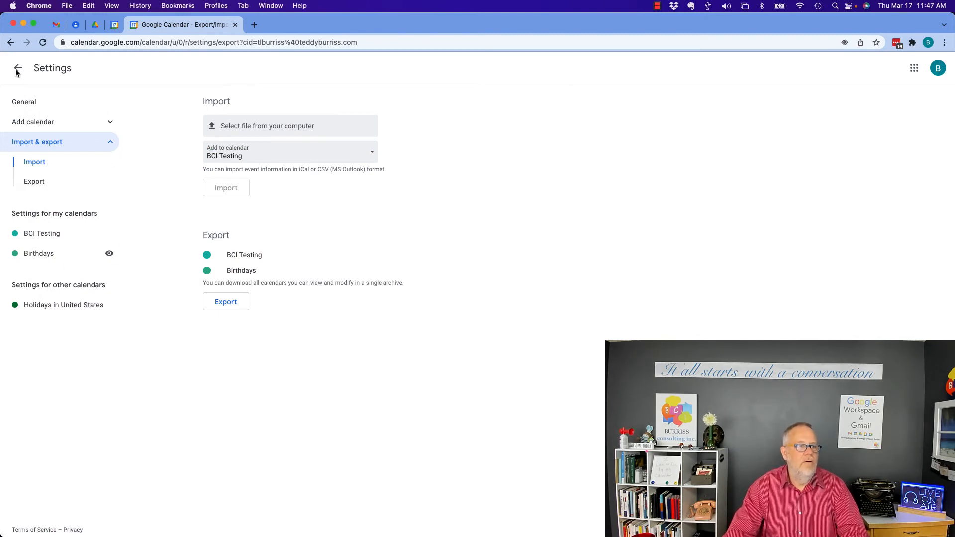
Create a new calendar from the add menu beside Other calendars
left_click(17, 68)
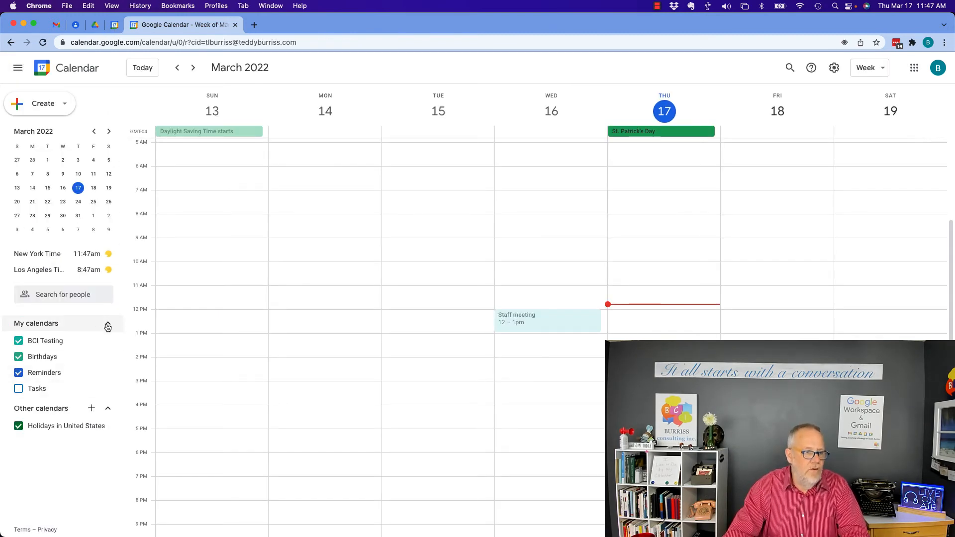
left_click(92, 408)
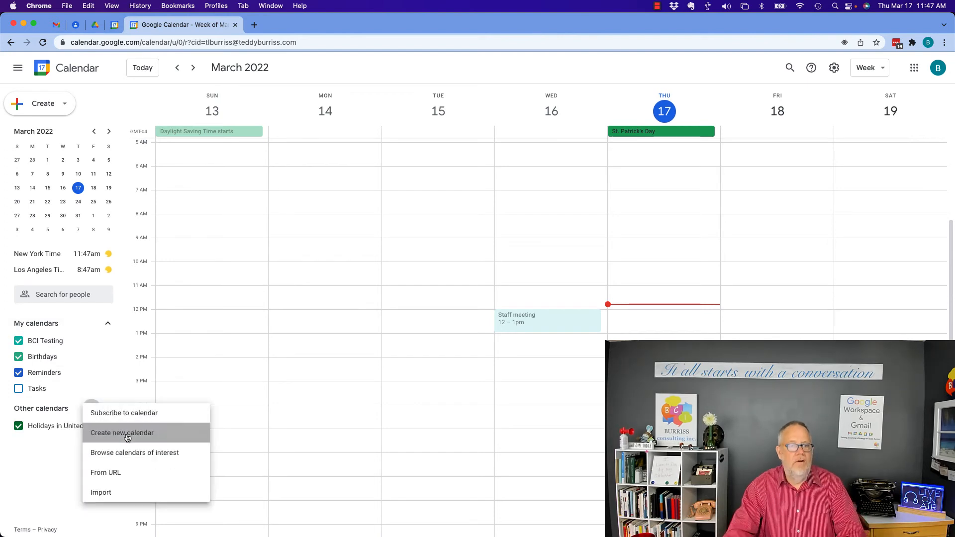
left_click(121, 432)
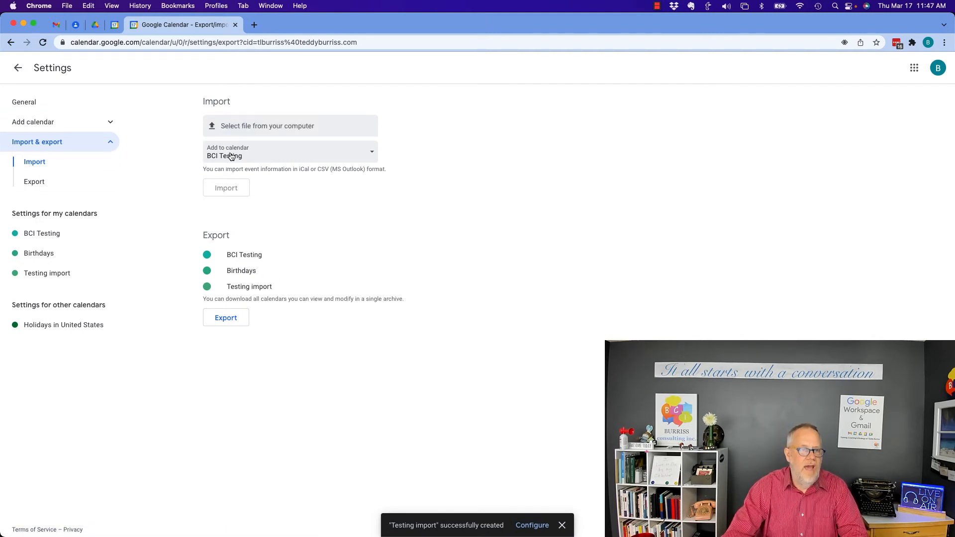
left_click(290, 151)
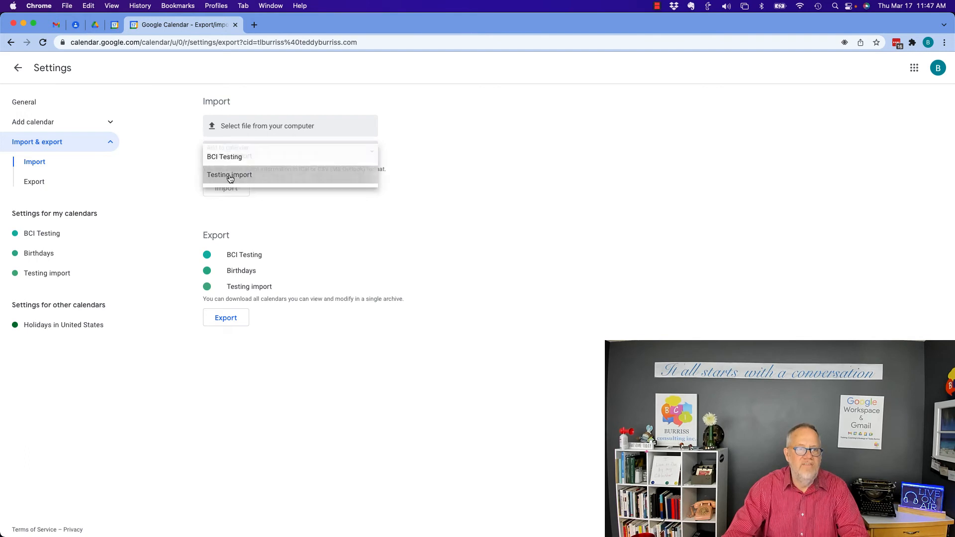
left_click(229, 175)
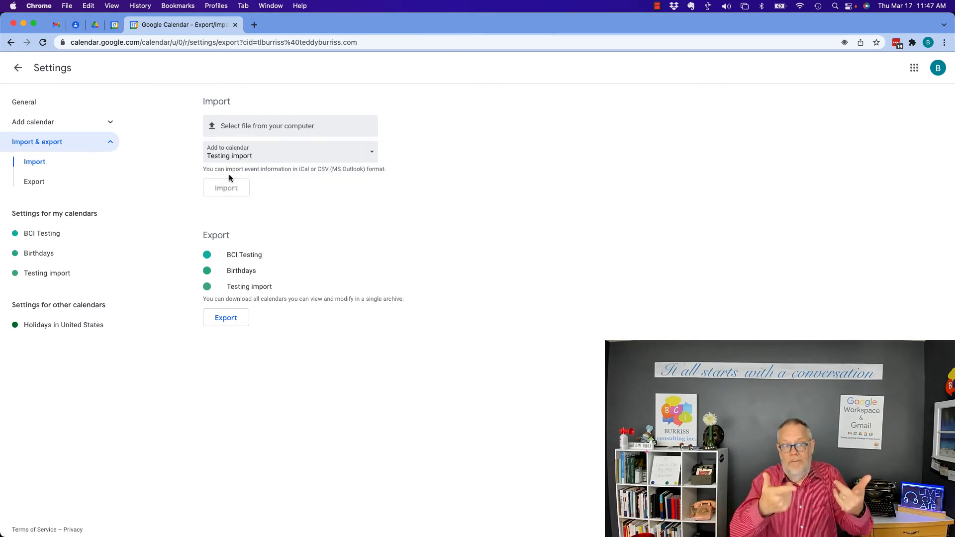
mouse_move(244, 126)
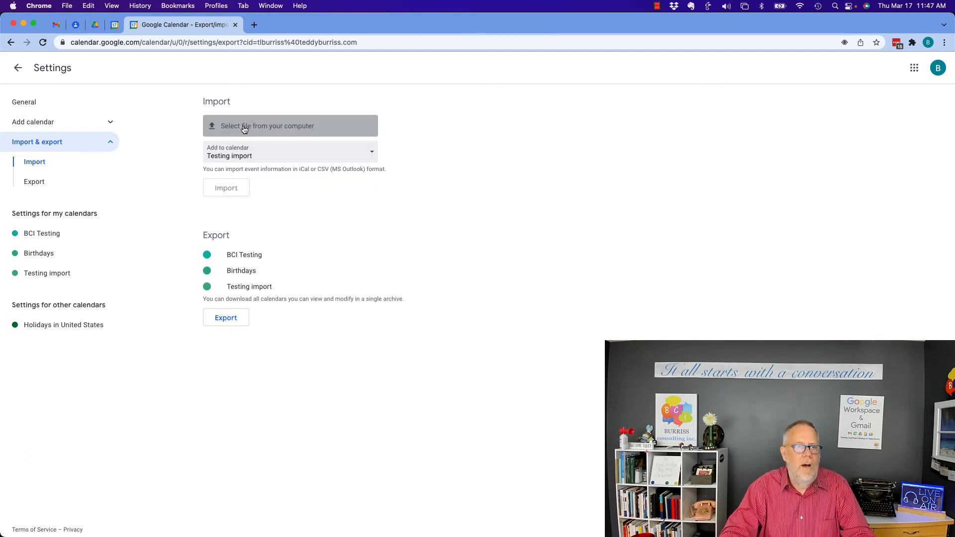
left_click(267, 125)
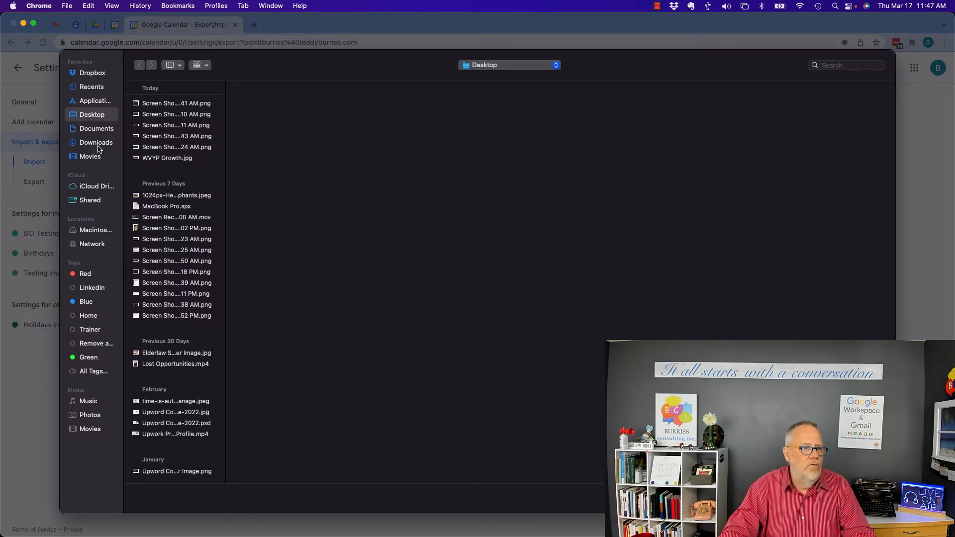
left_click(95, 142)
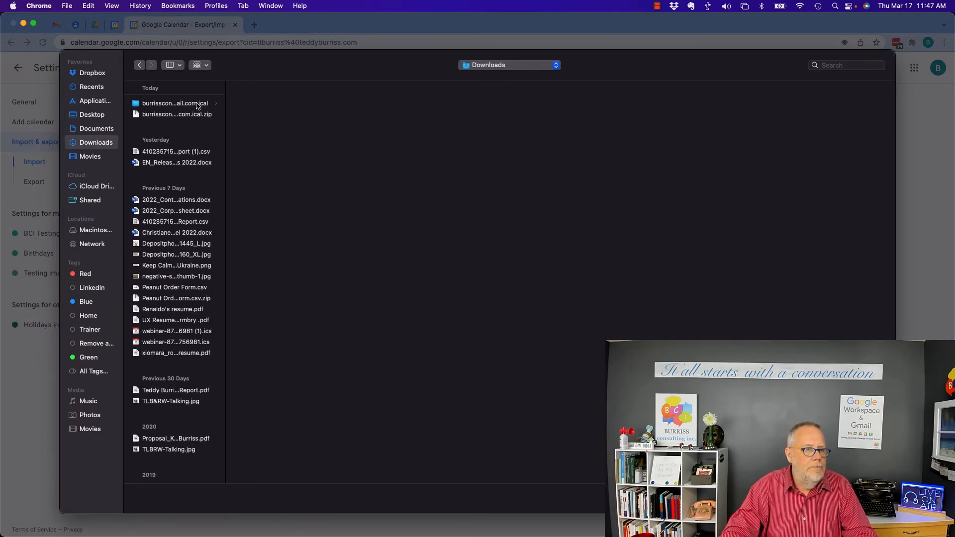
left_click(182, 103)
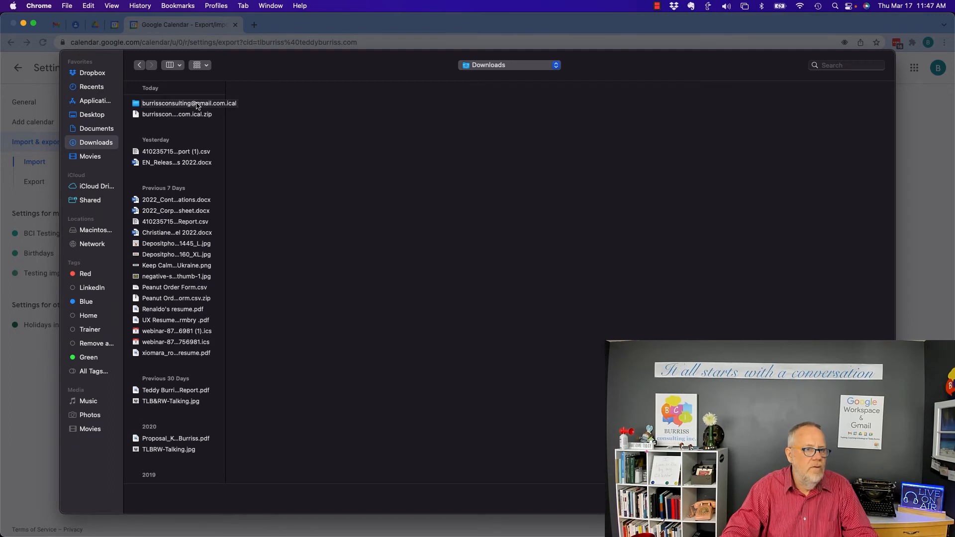
left_click(189, 103)
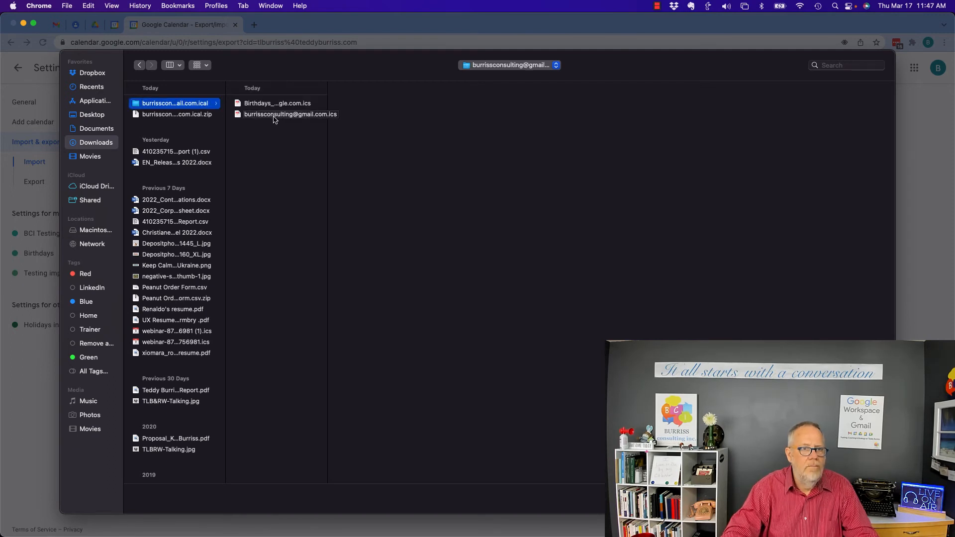
left_click(290, 115)
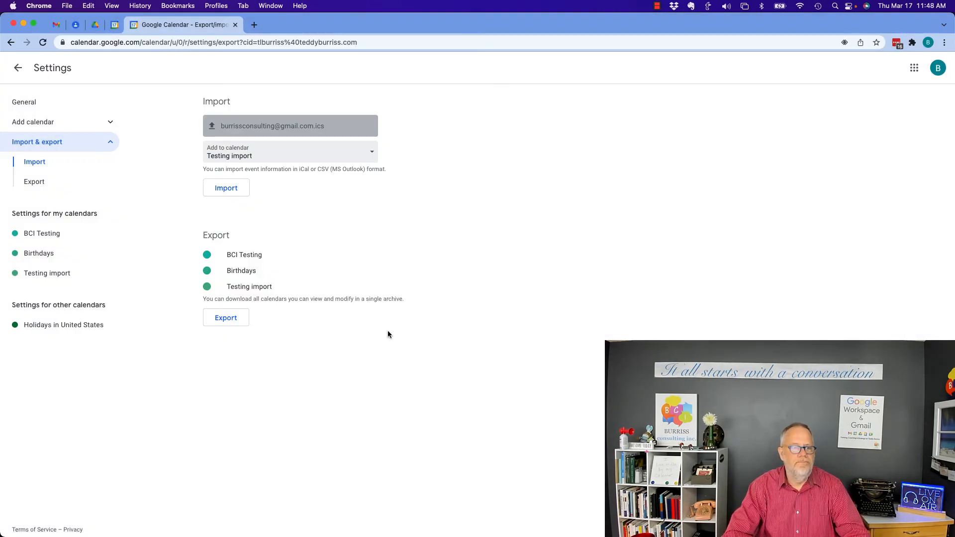
mouse_move(226, 188)
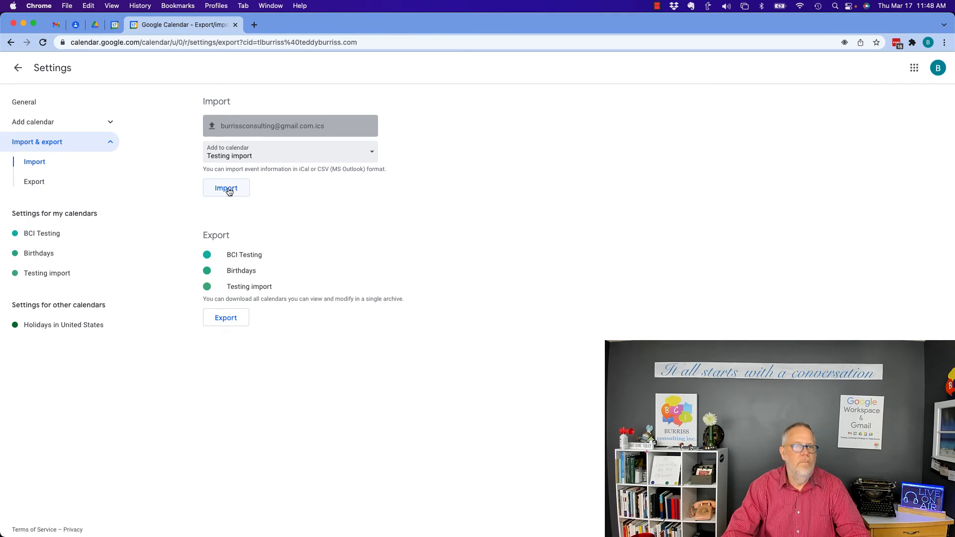
left_click(225, 187)
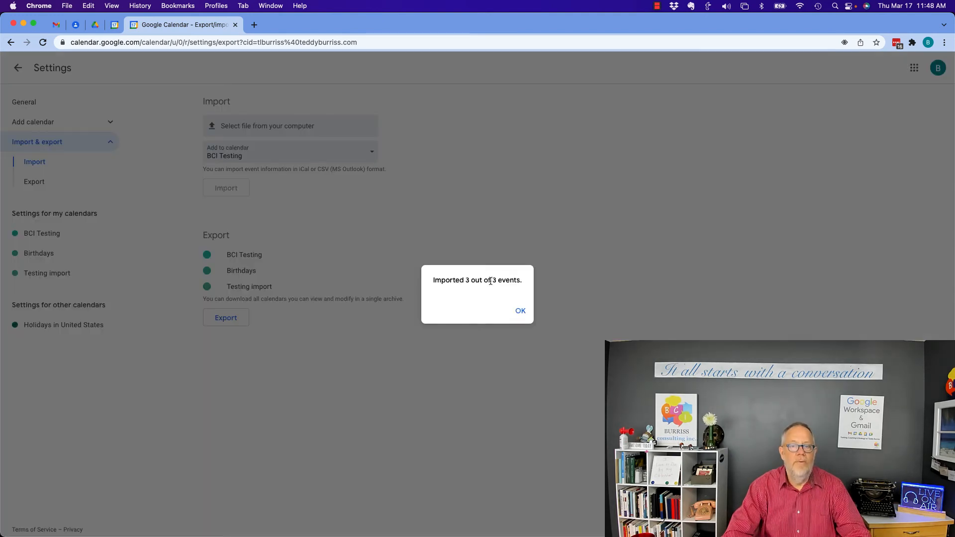
Dismiss the import confirmation and uncheck BCI Testing and Testing import in the week view
left_click(519, 311)
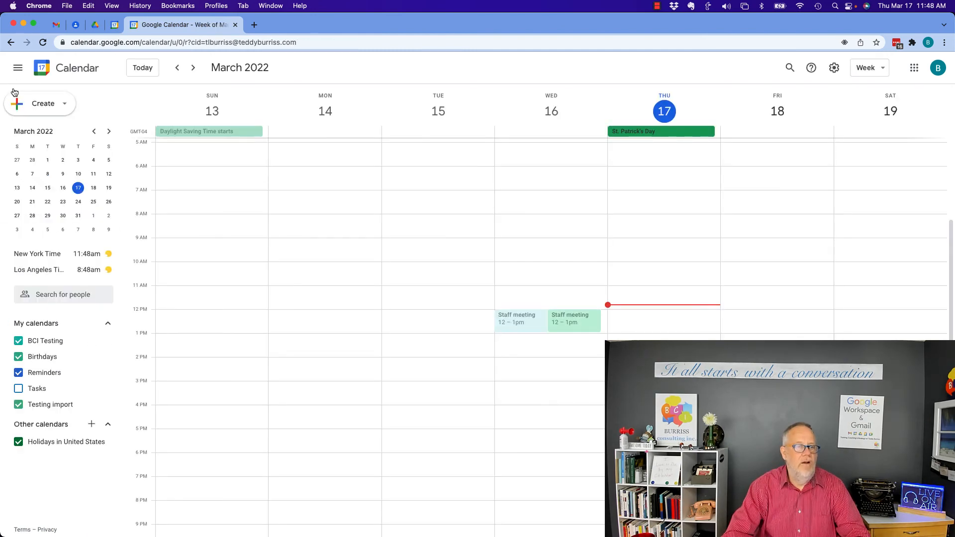
left_click(18, 340)
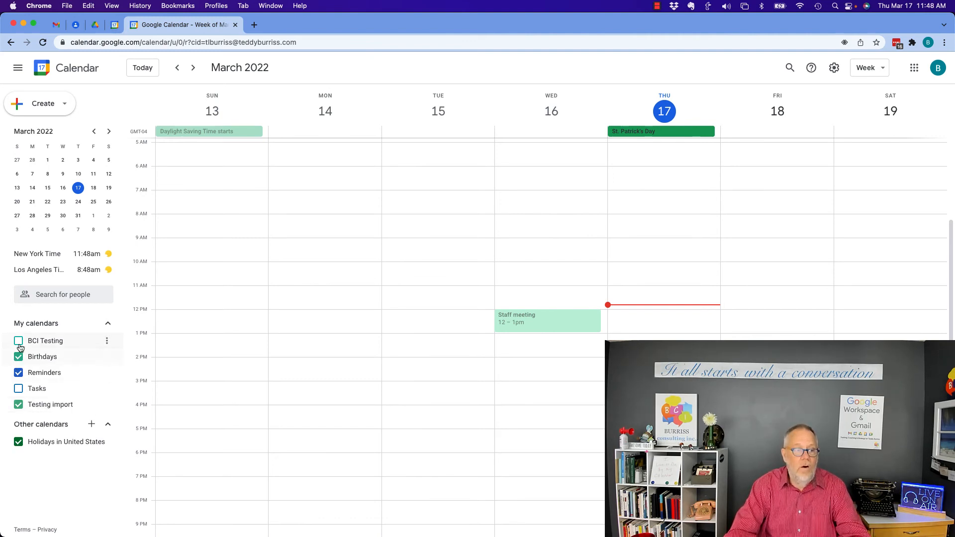
left_click(18, 404)
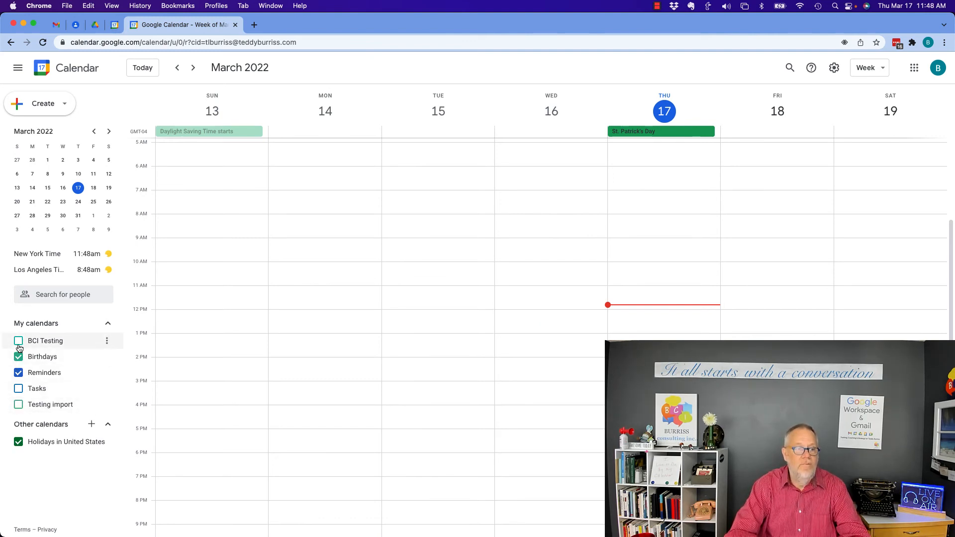
left_click(19, 340)
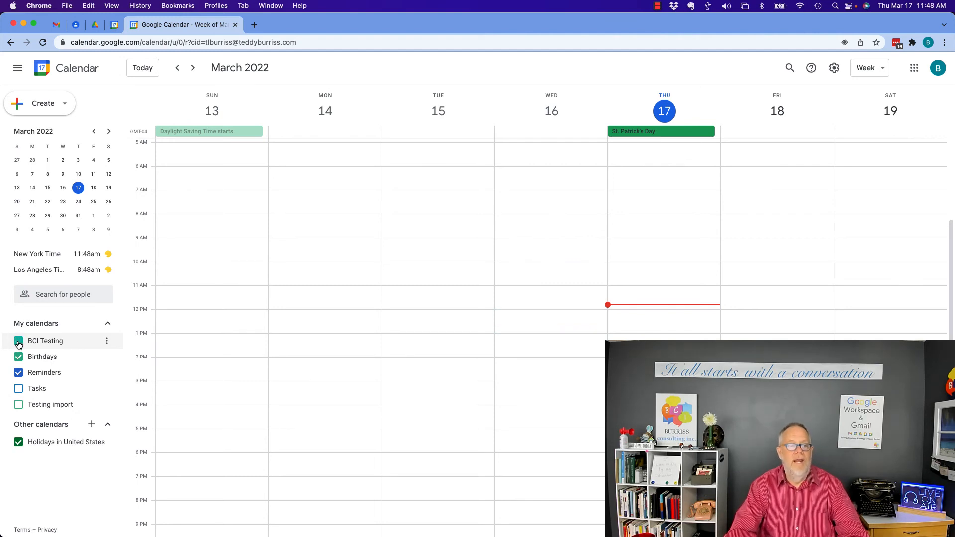
left_click(18, 340)
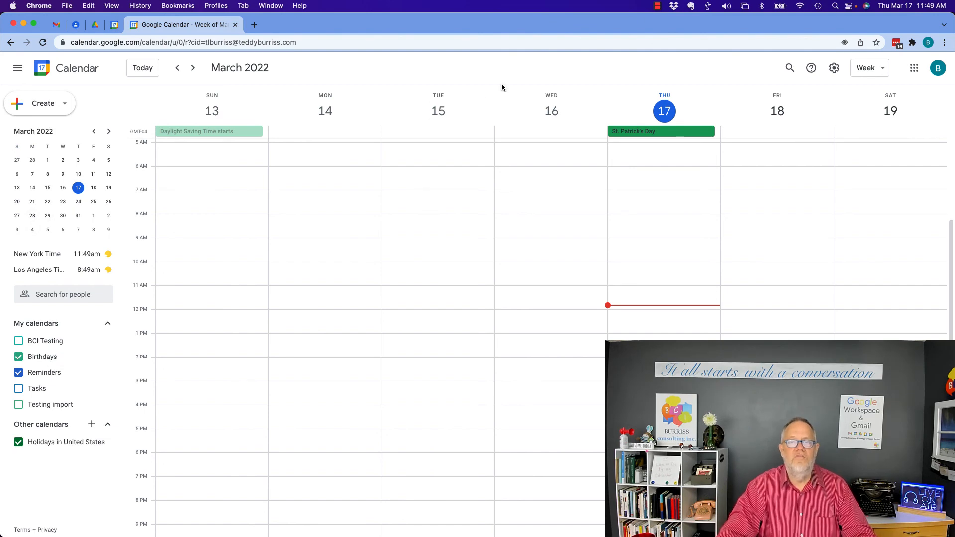
mouse_move(617, 72)
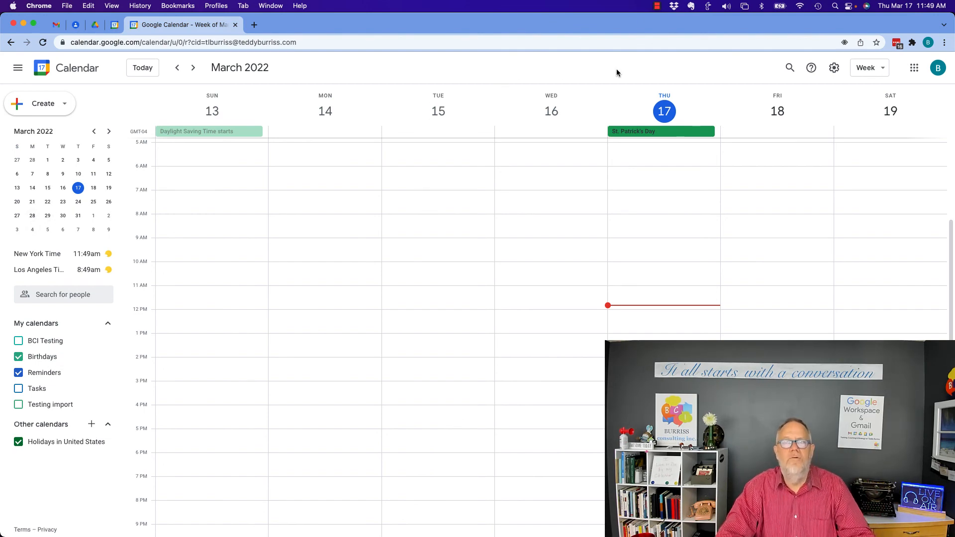